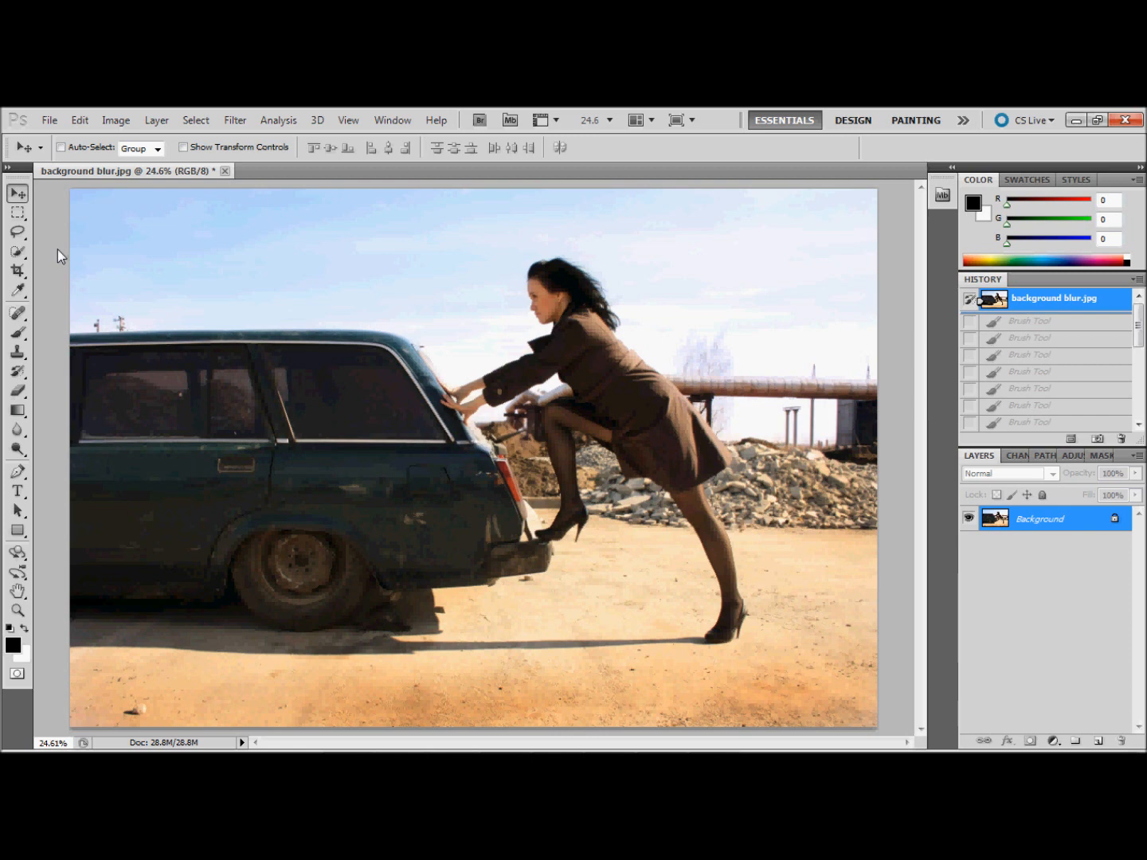
mouse_move(647, 469)
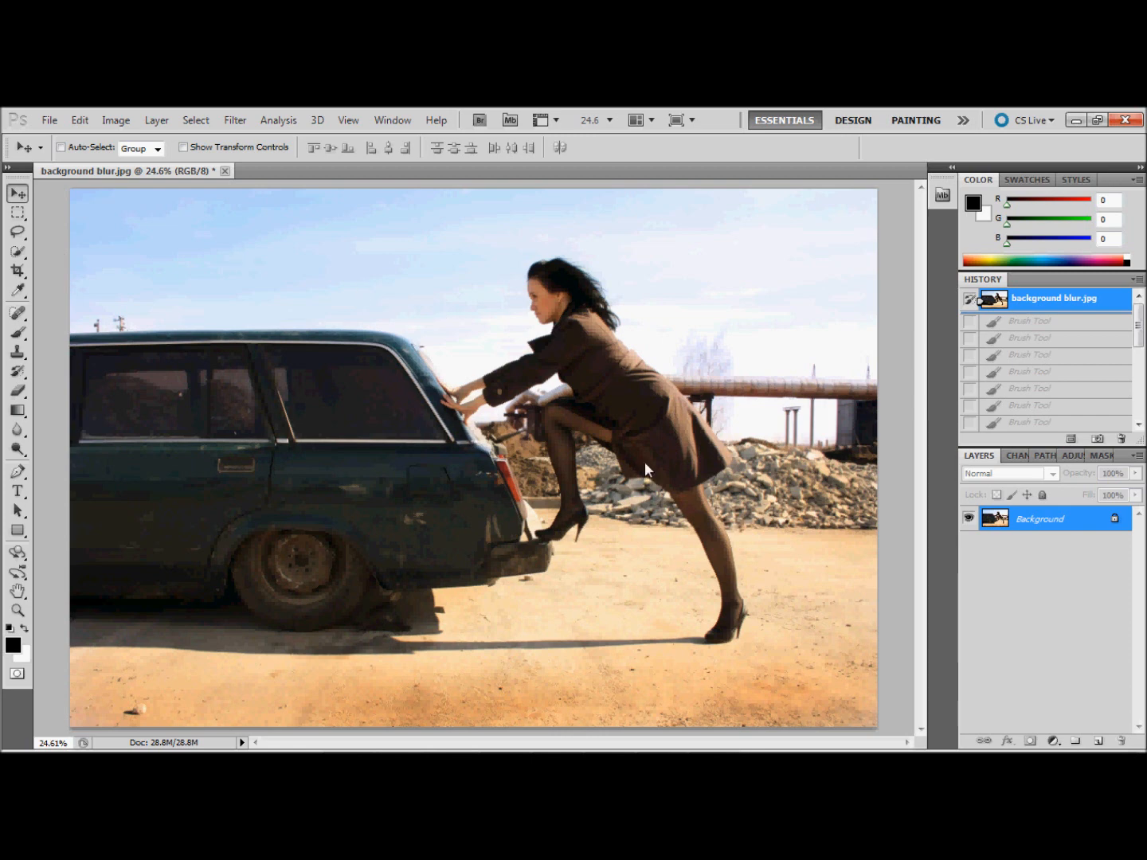
mouse_move(361, 418)
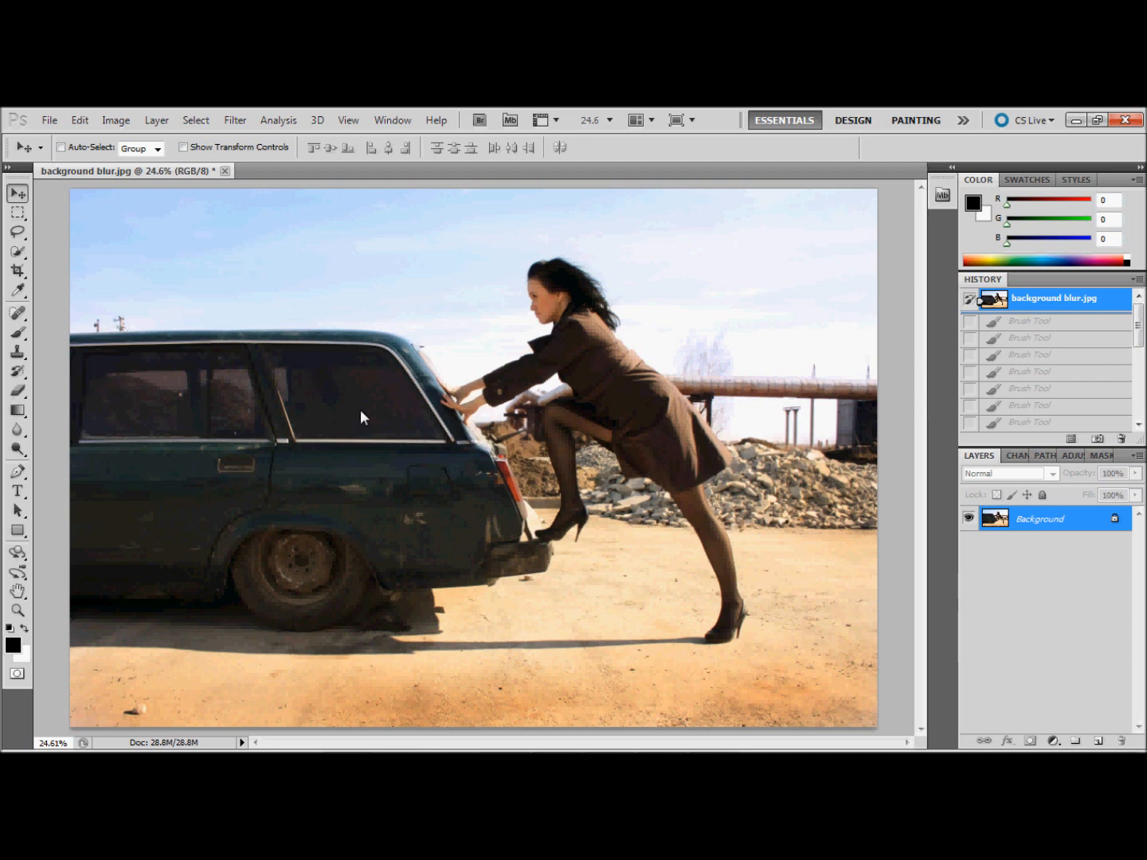
mouse_move(460, 532)
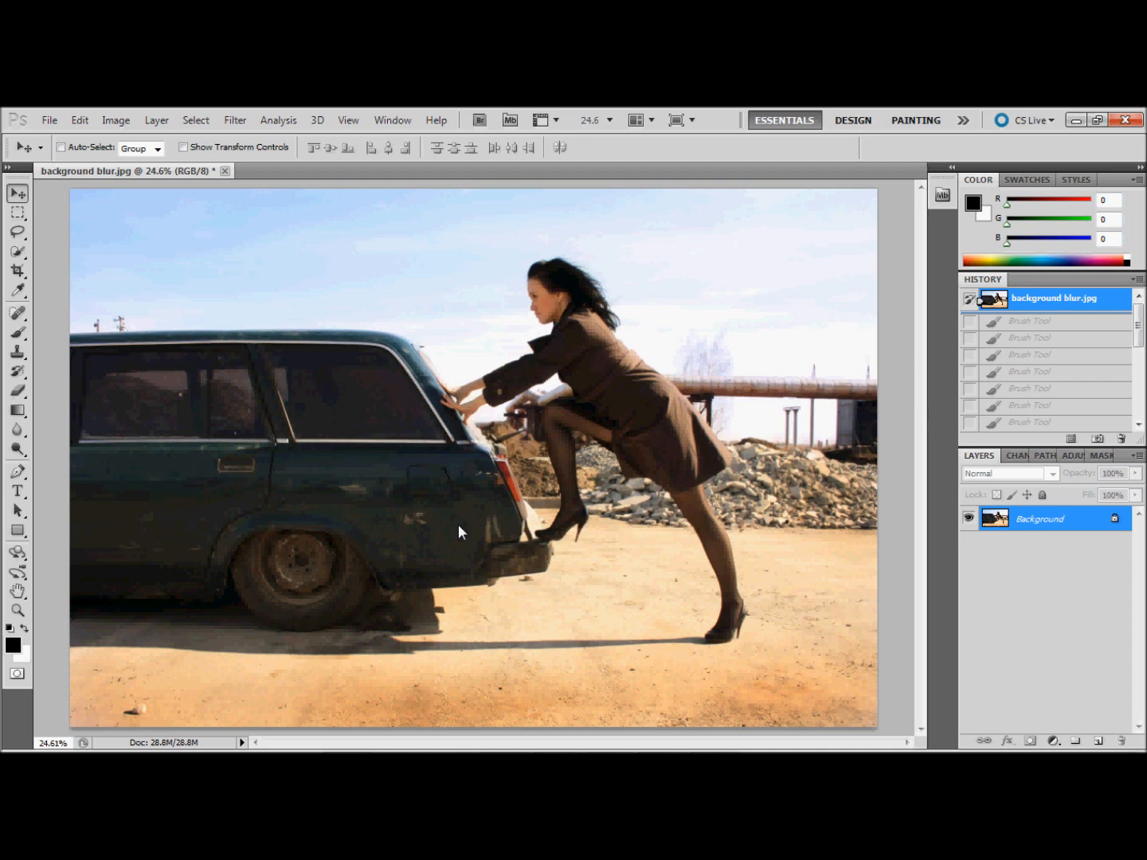
mouse_move(1014, 579)
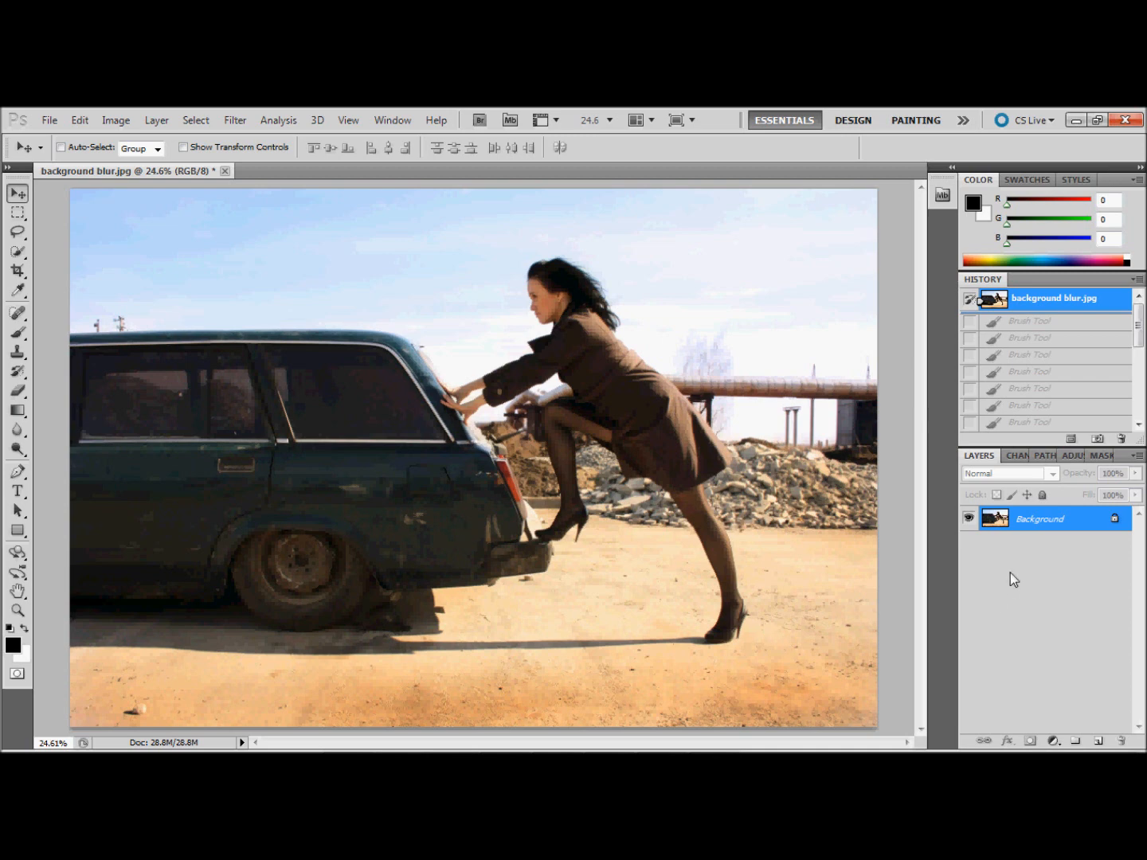
mouse_move(1069, 558)
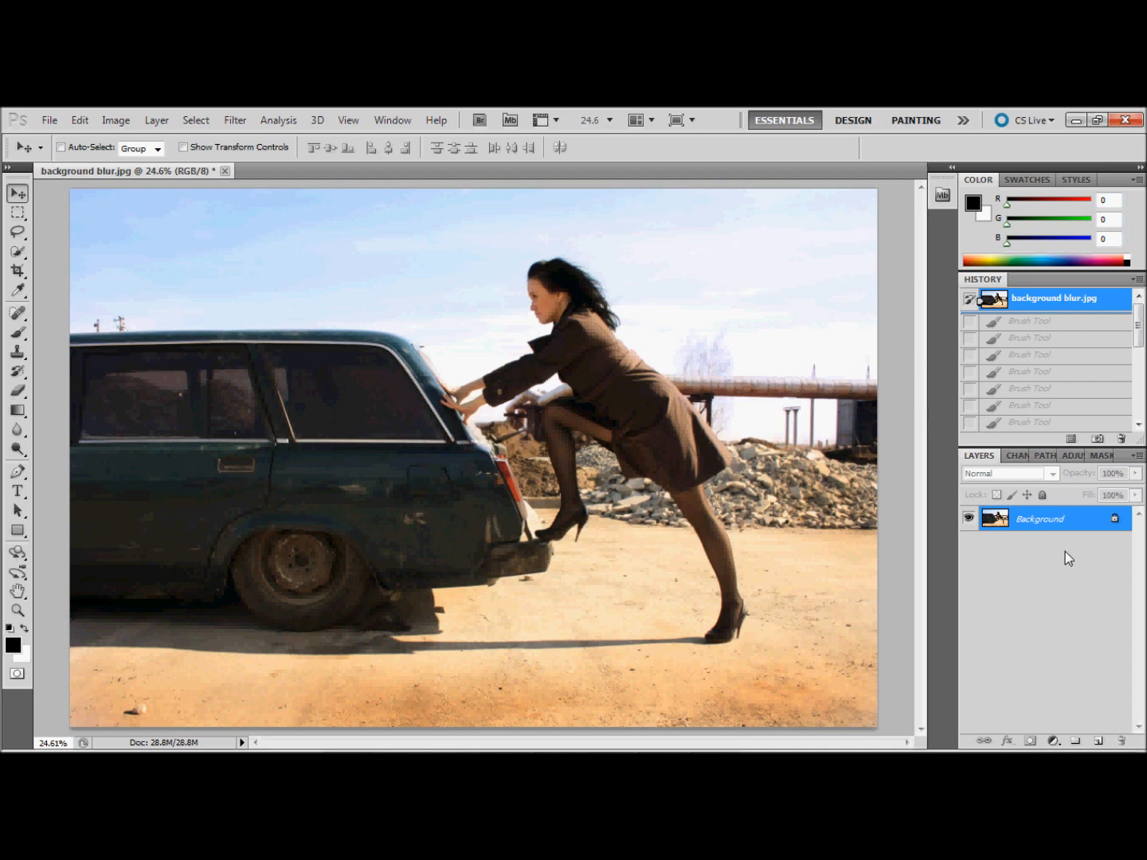
mouse_move(1083, 532)
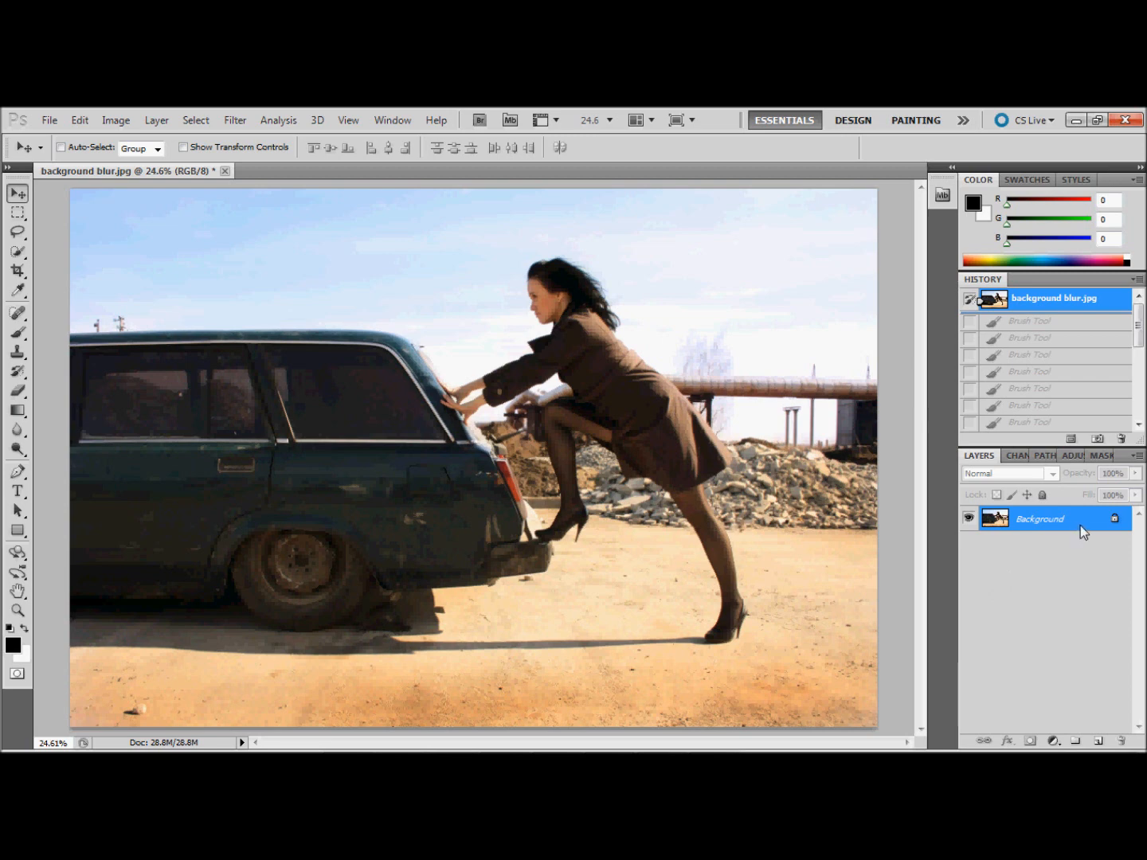
mouse_move(1080, 527)
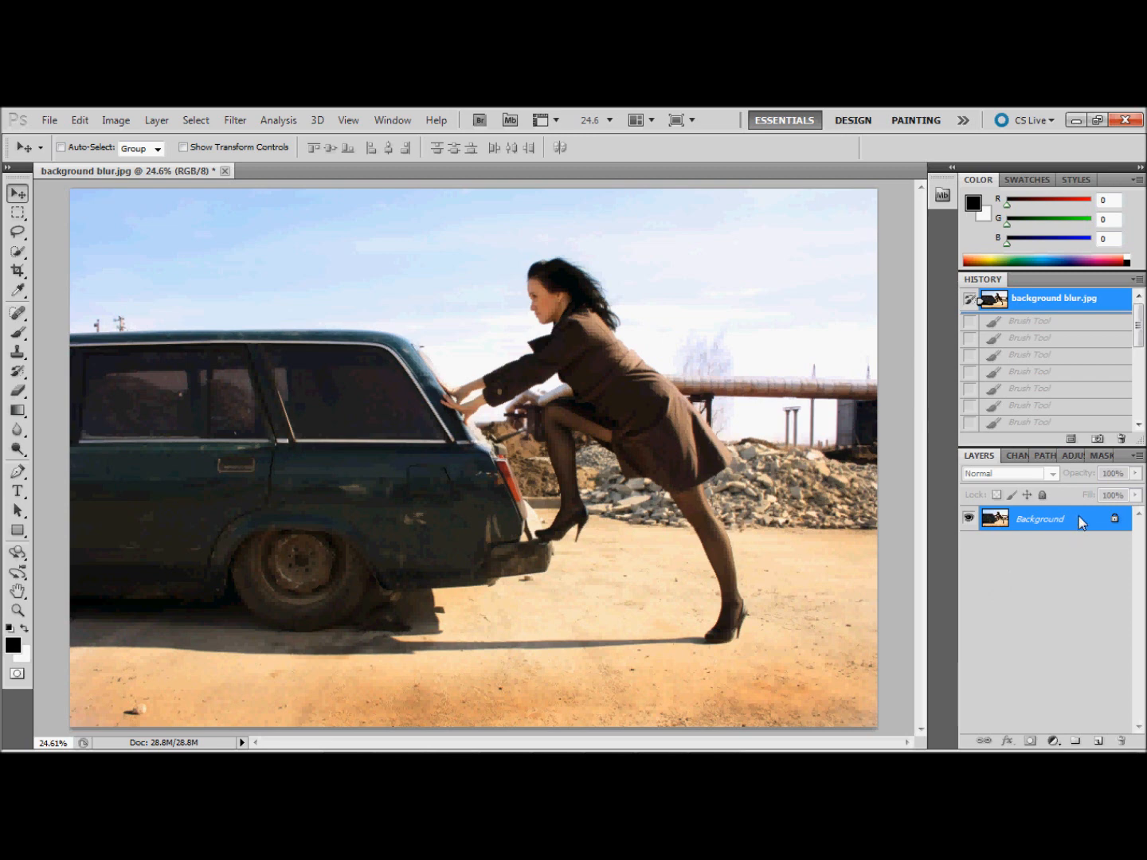
Duplicate the photo with Ctrl+J and rename the new layer 'blur'.
key(ctrl+j)
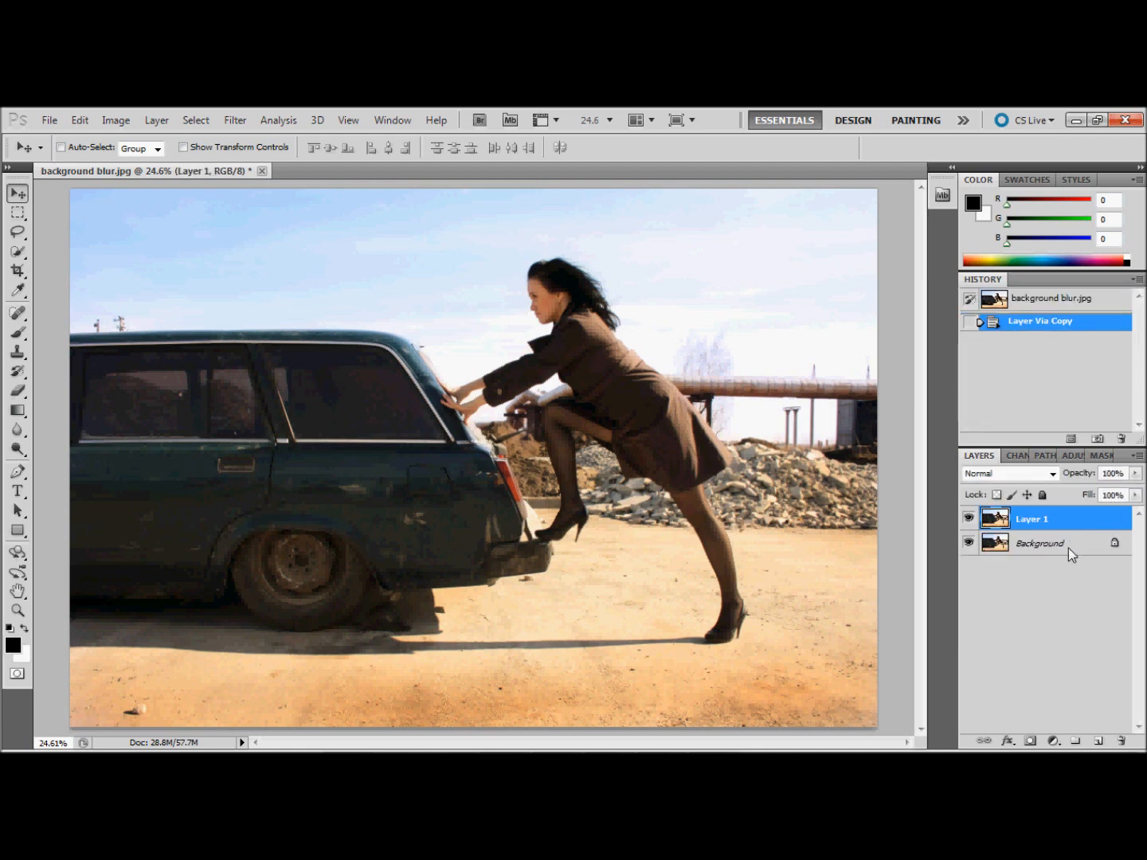
click(1040, 543)
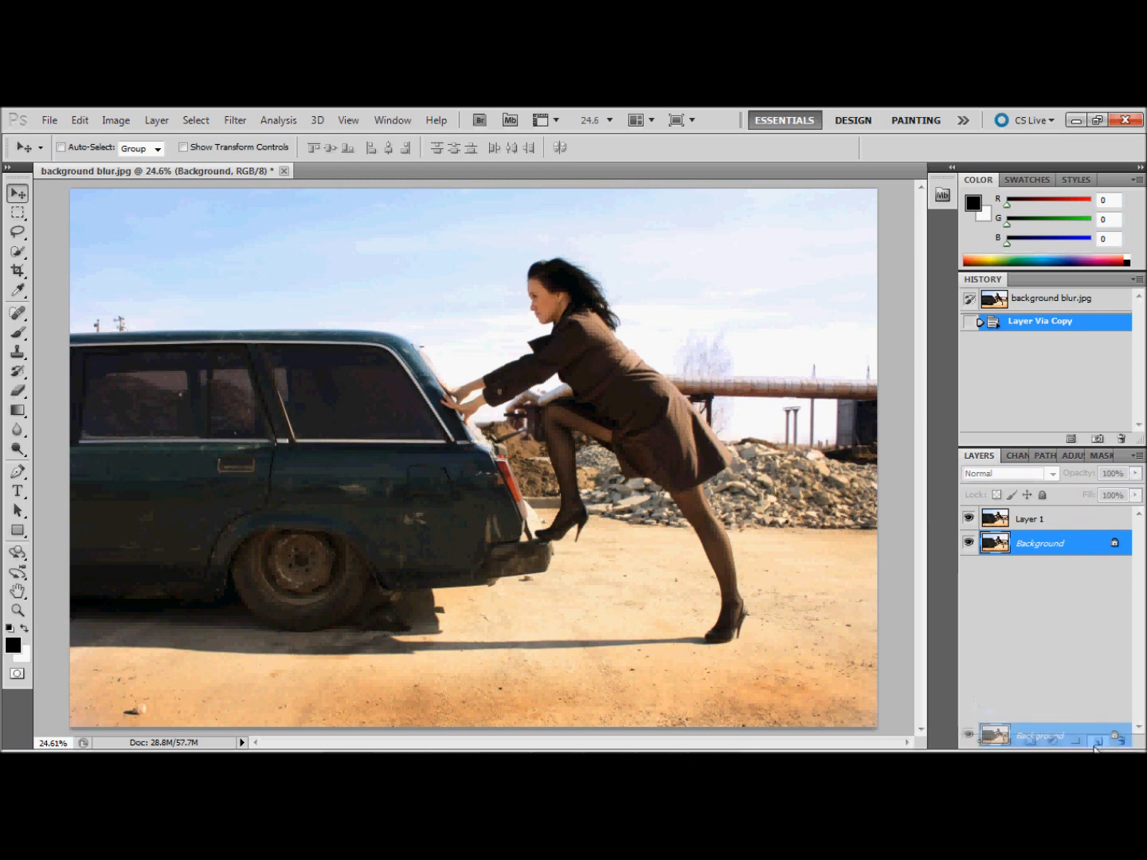
click(1097, 741)
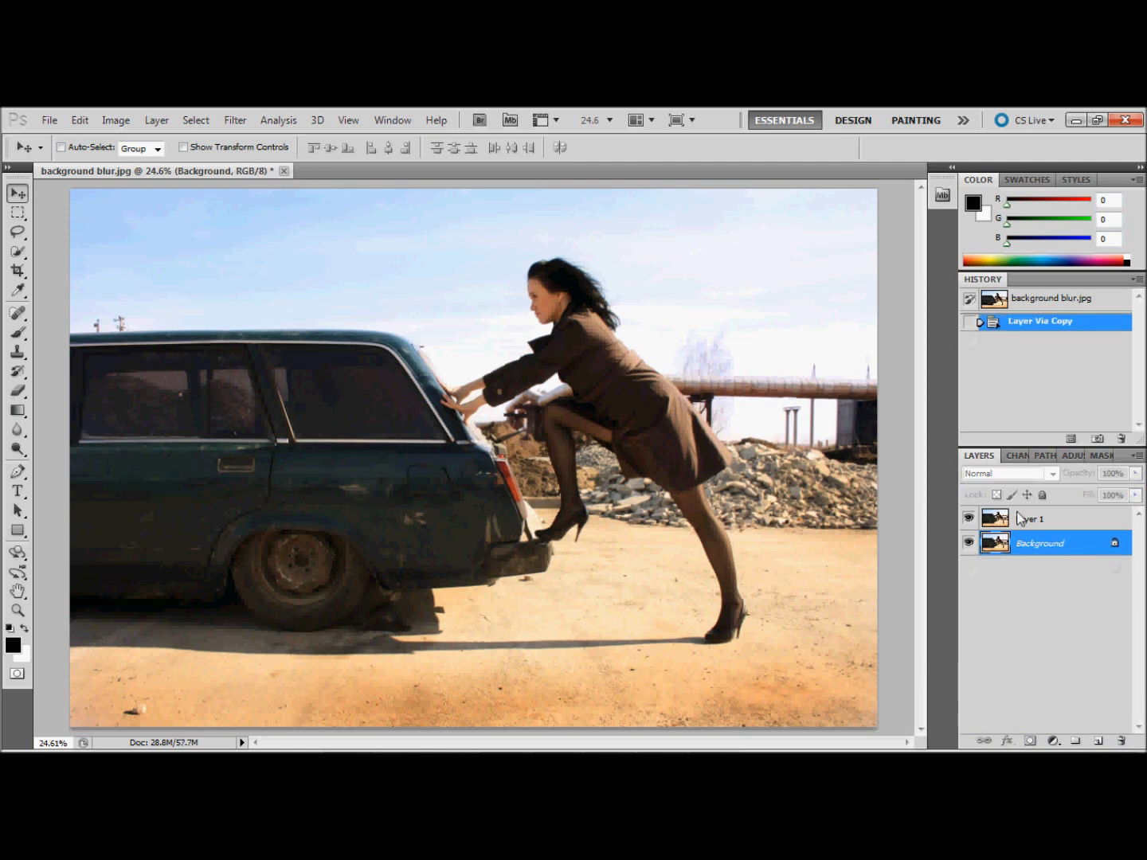
double_click(1029, 519)
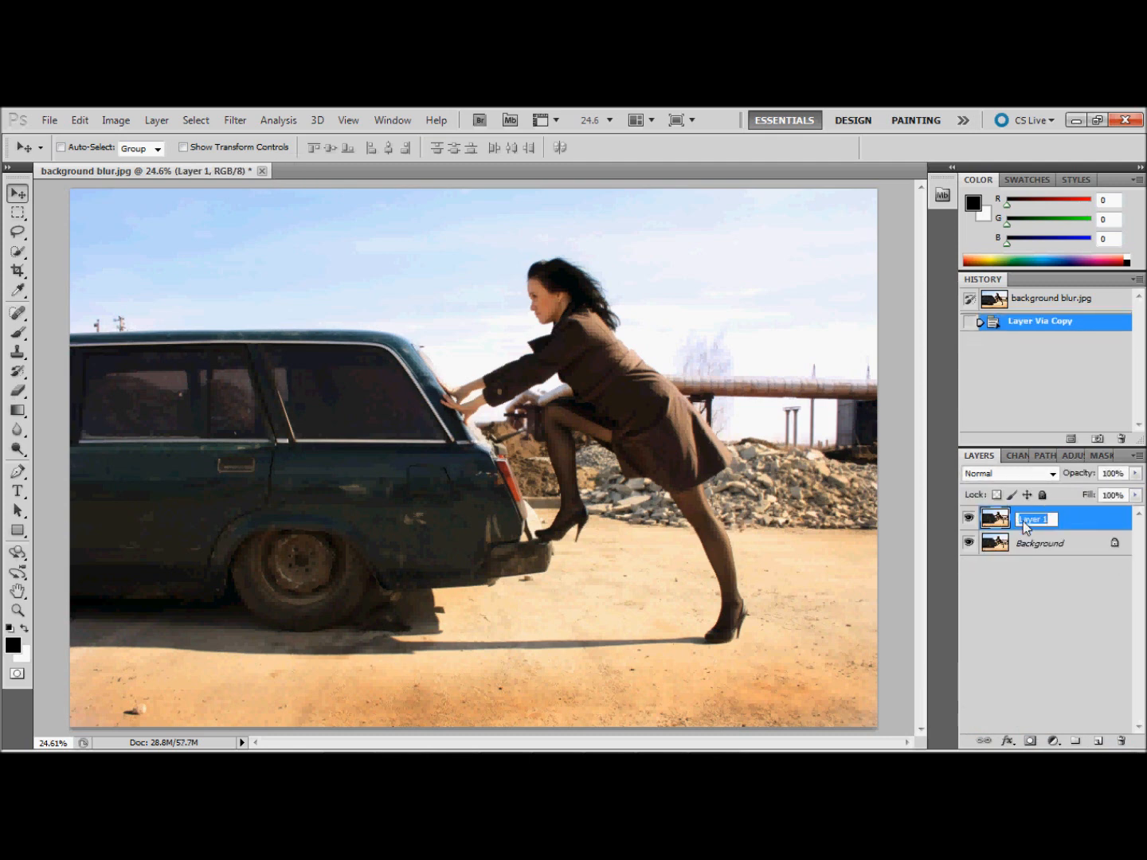
text(blur)
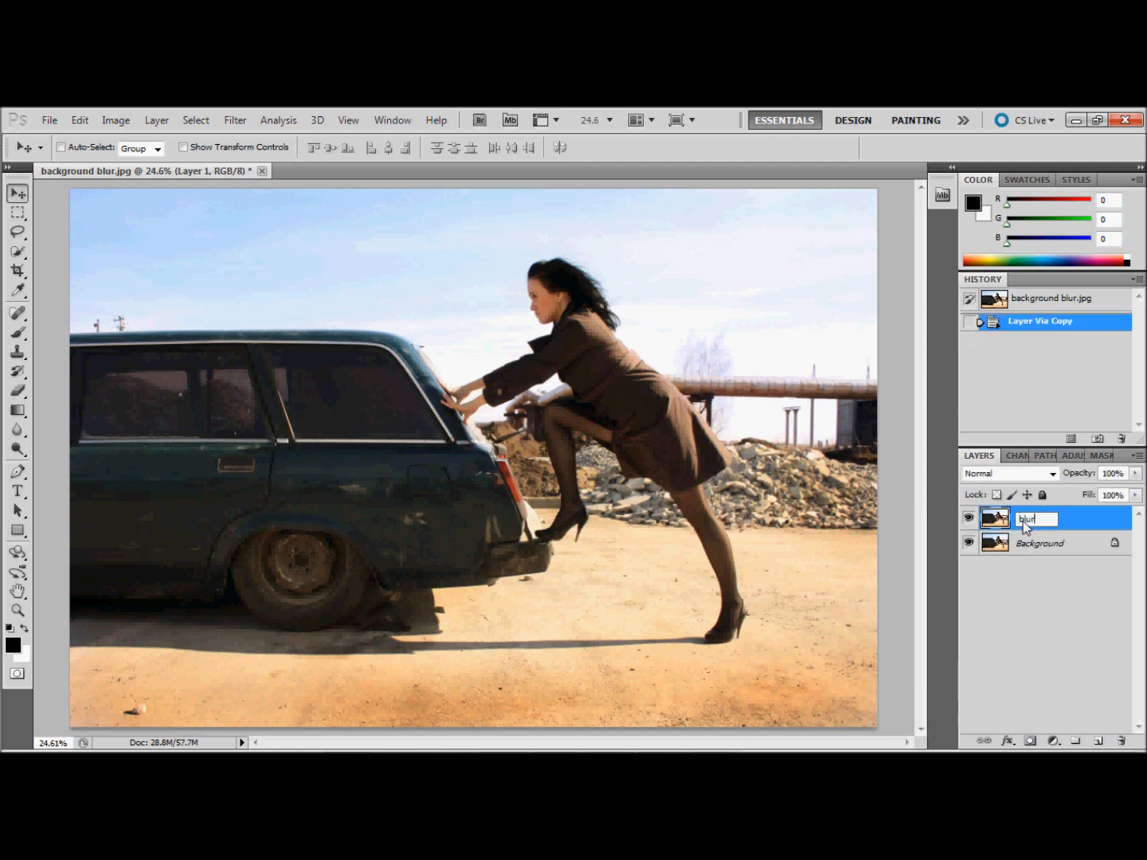
key(Return)
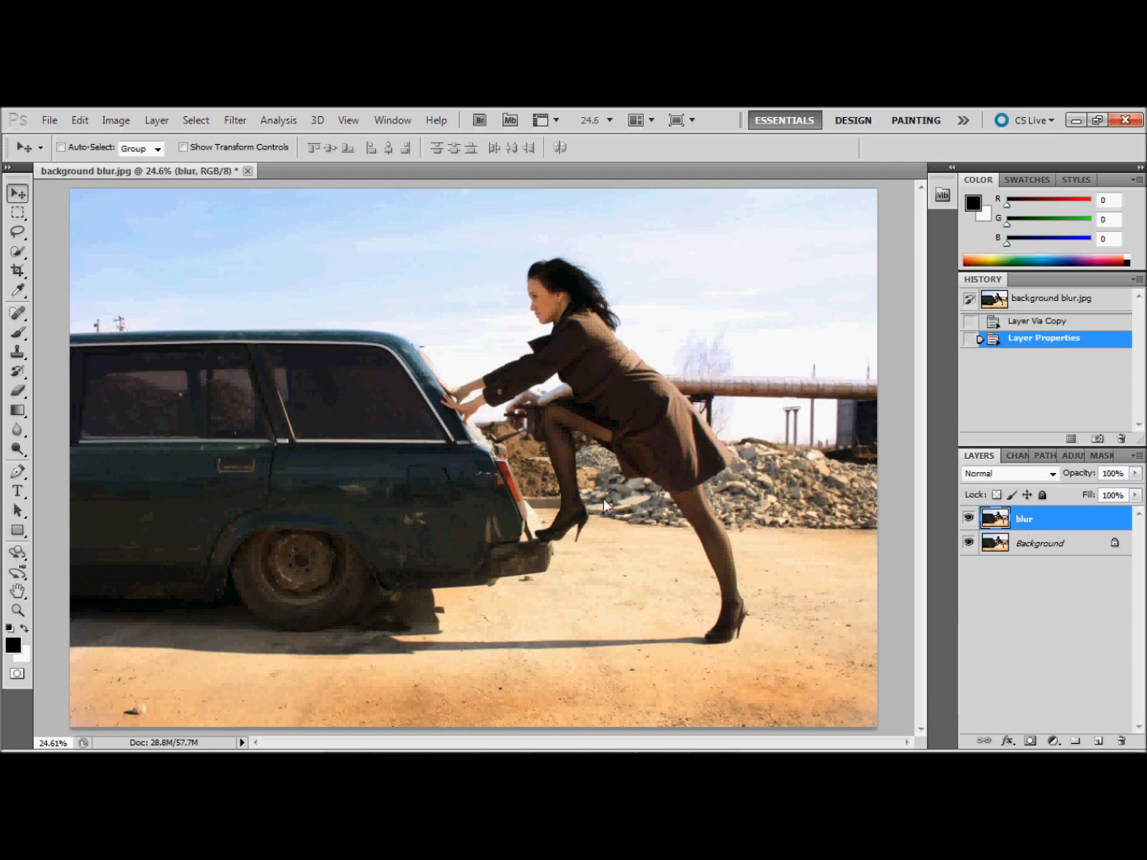
mouse_move(430, 309)
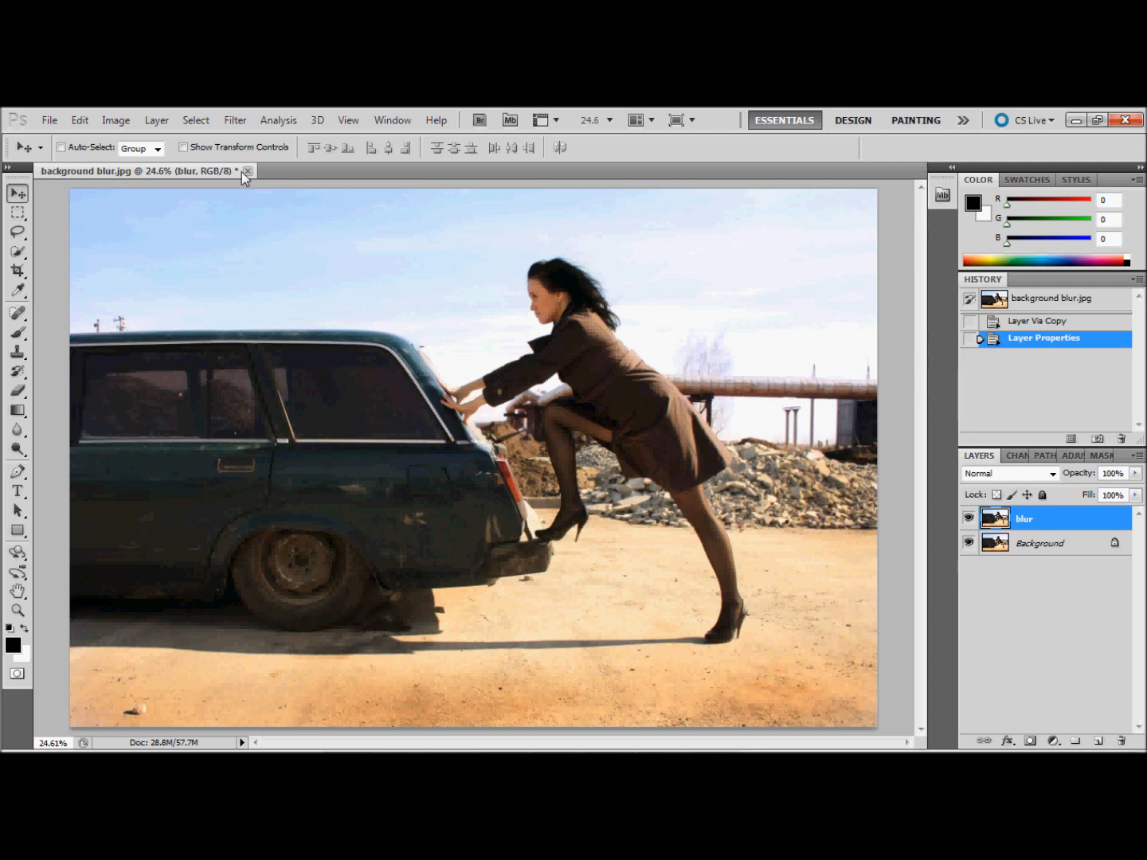
Choose Filter > Blur > Gaussian Blur, previewing a 42-pixel radius on the blur layer.
click(234, 121)
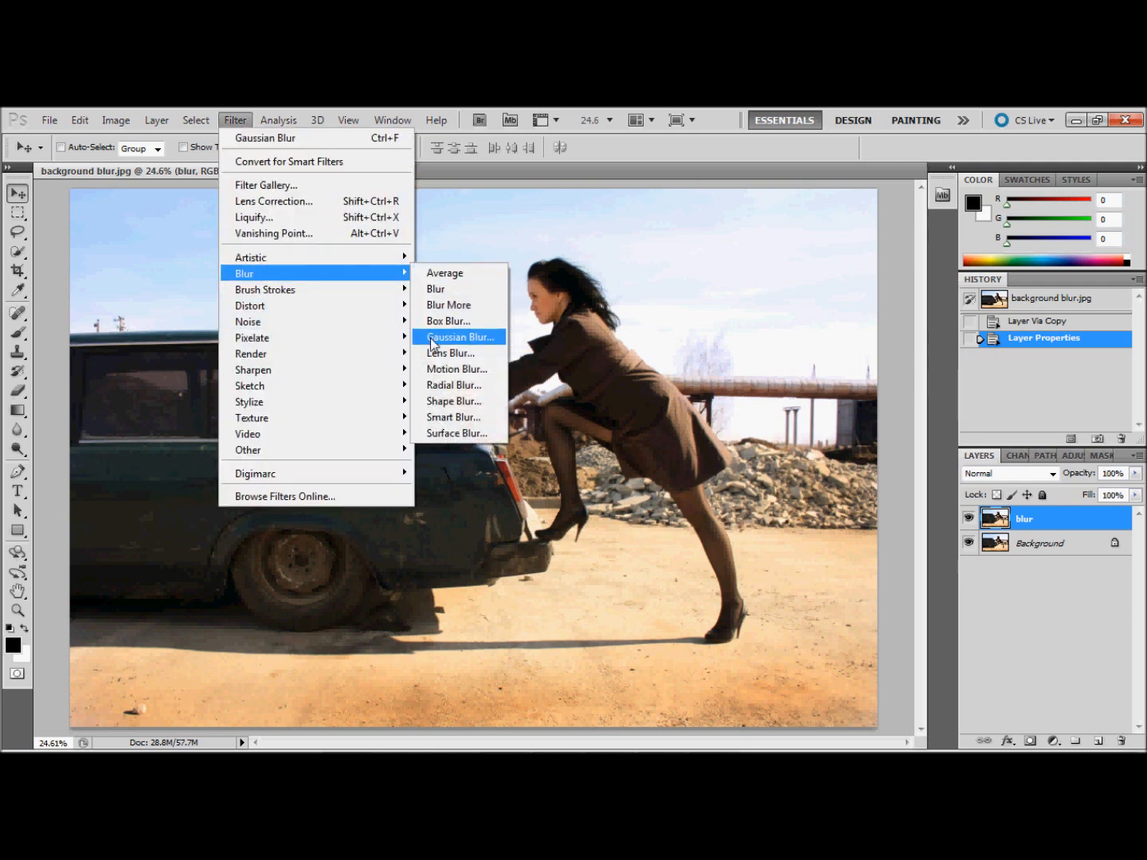
mouse_move(460, 344)
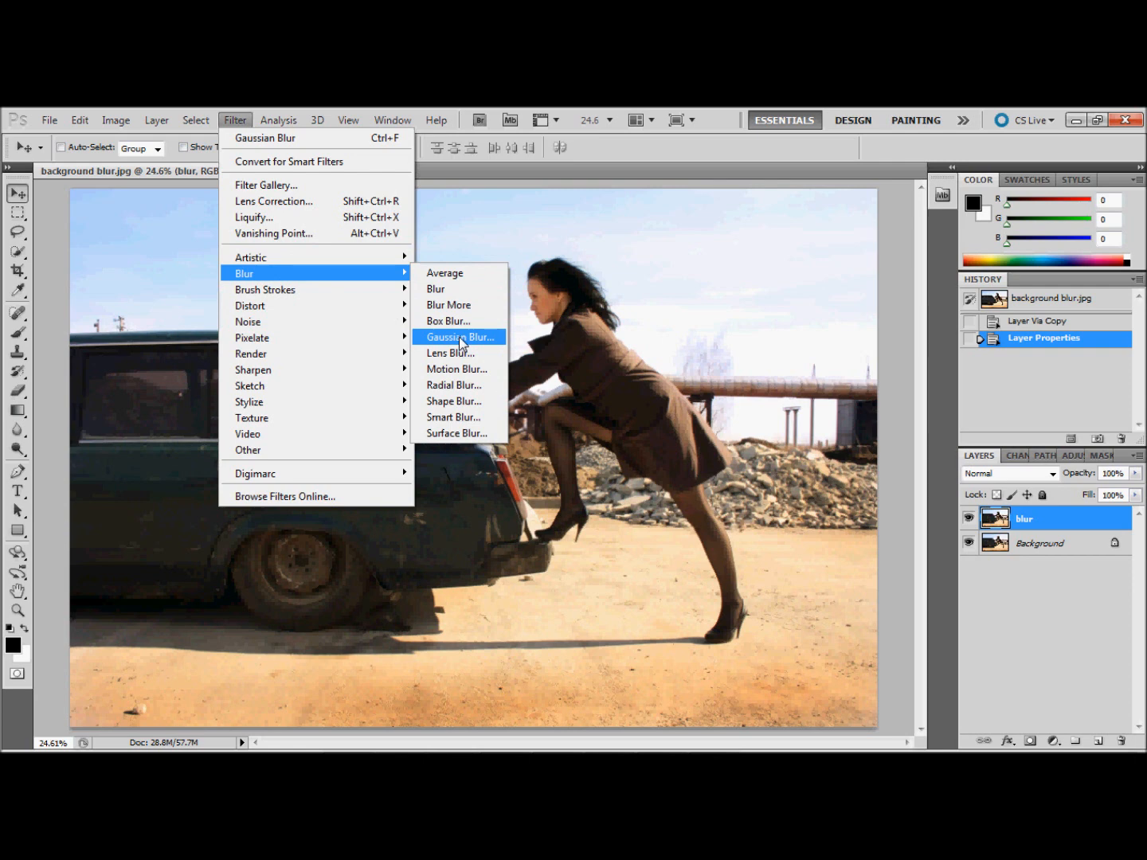
mouse_move(456, 369)
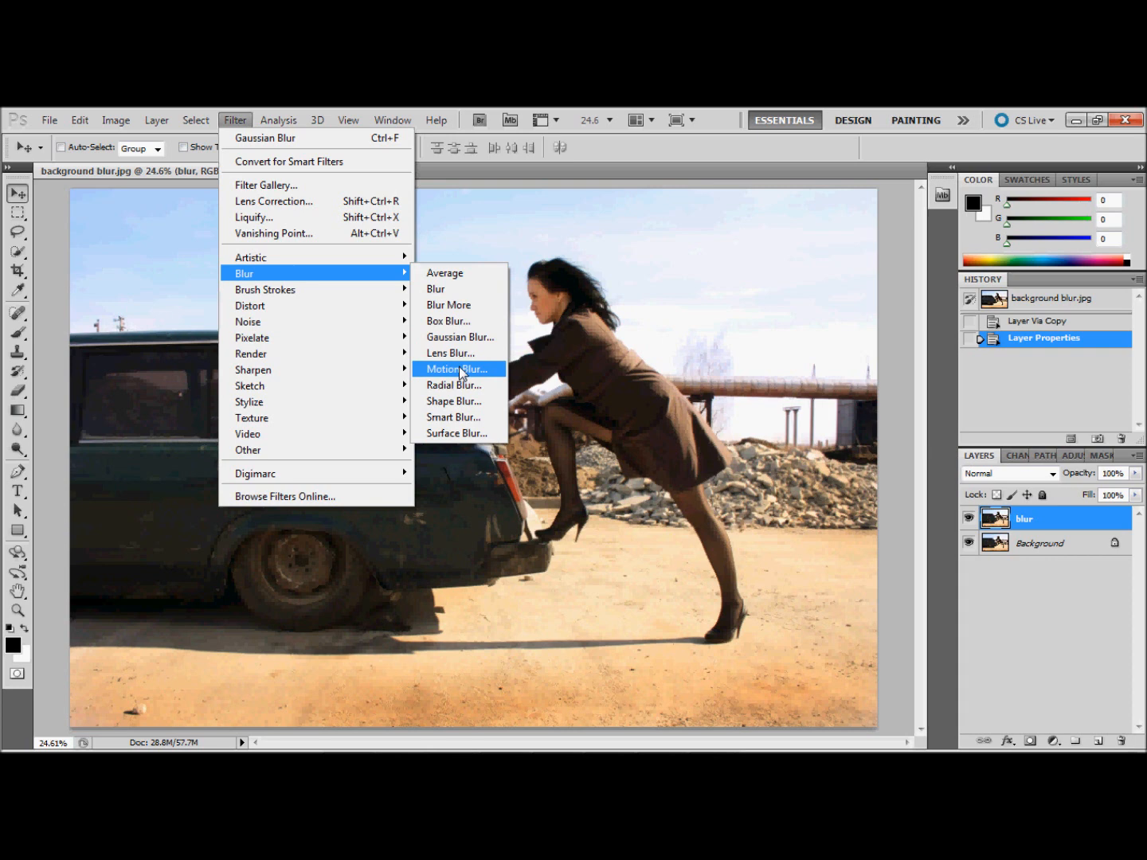
mouse_move(460, 337)
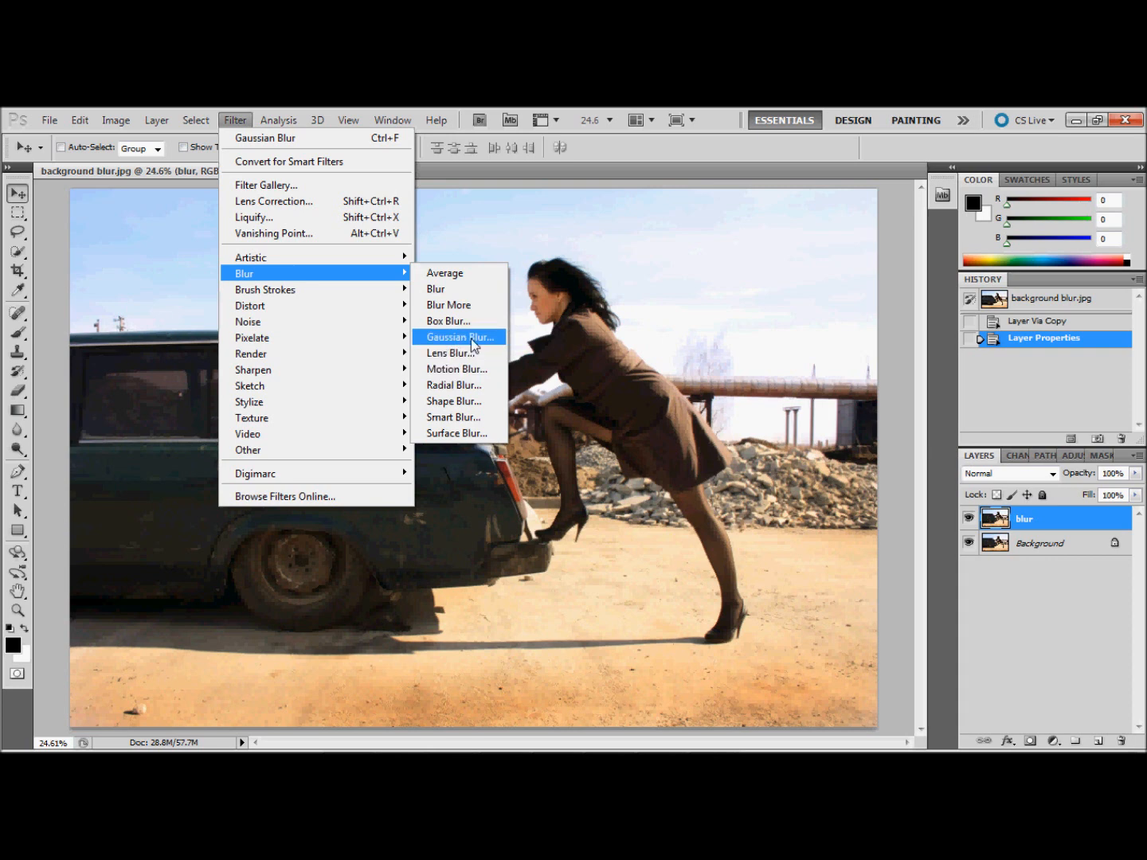
click(458, 336)
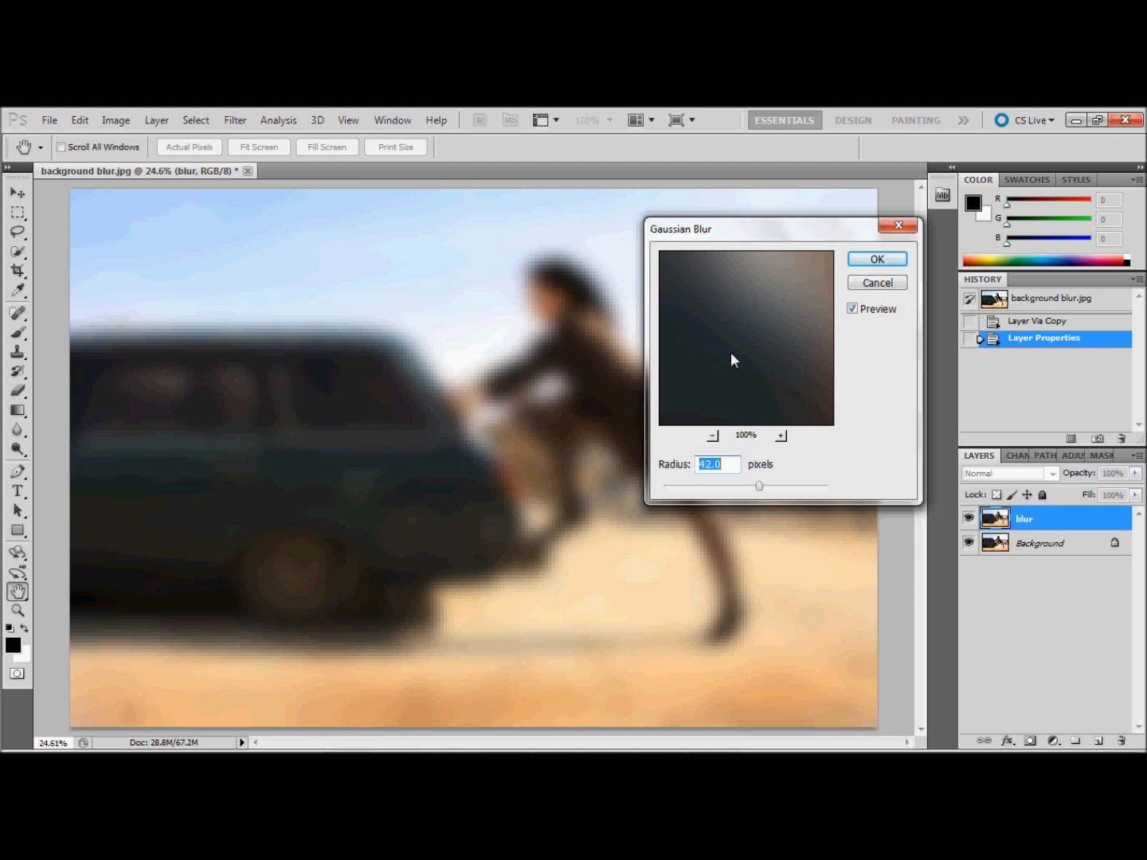
mouse_move(742, 417)
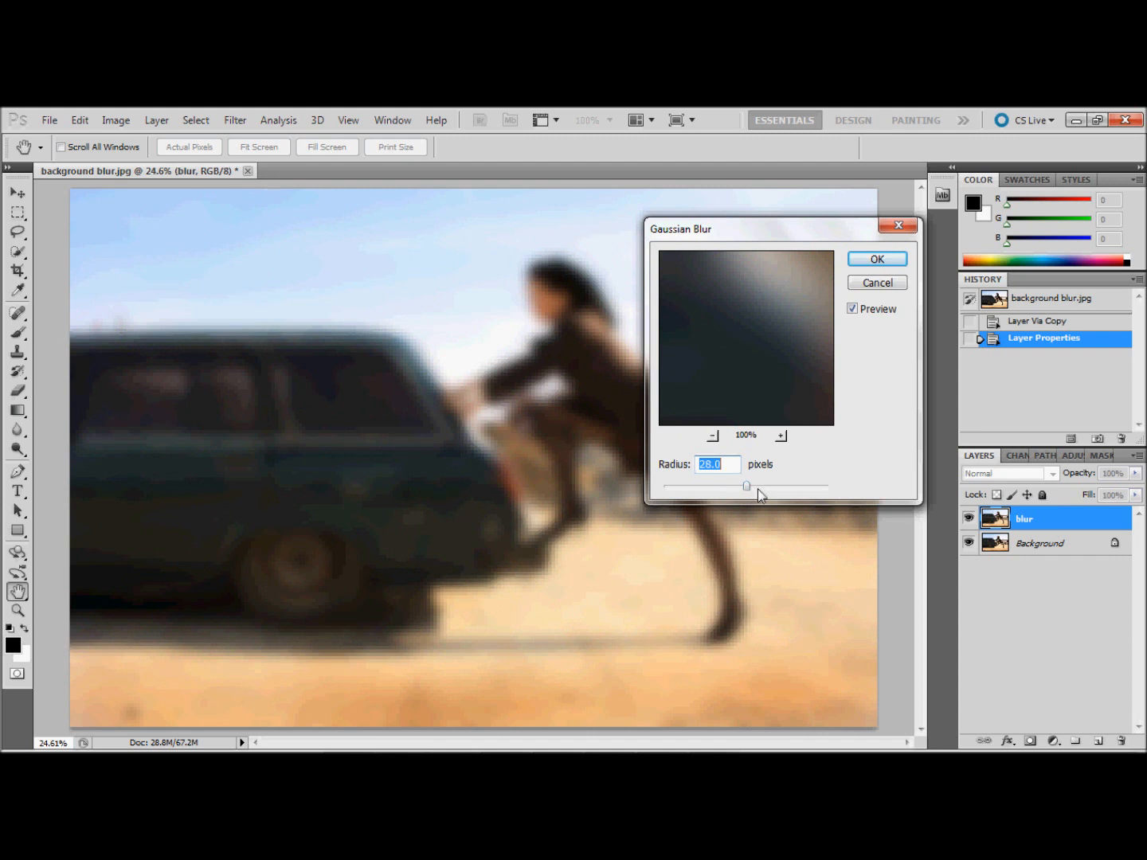
mouse_move(858, 355)
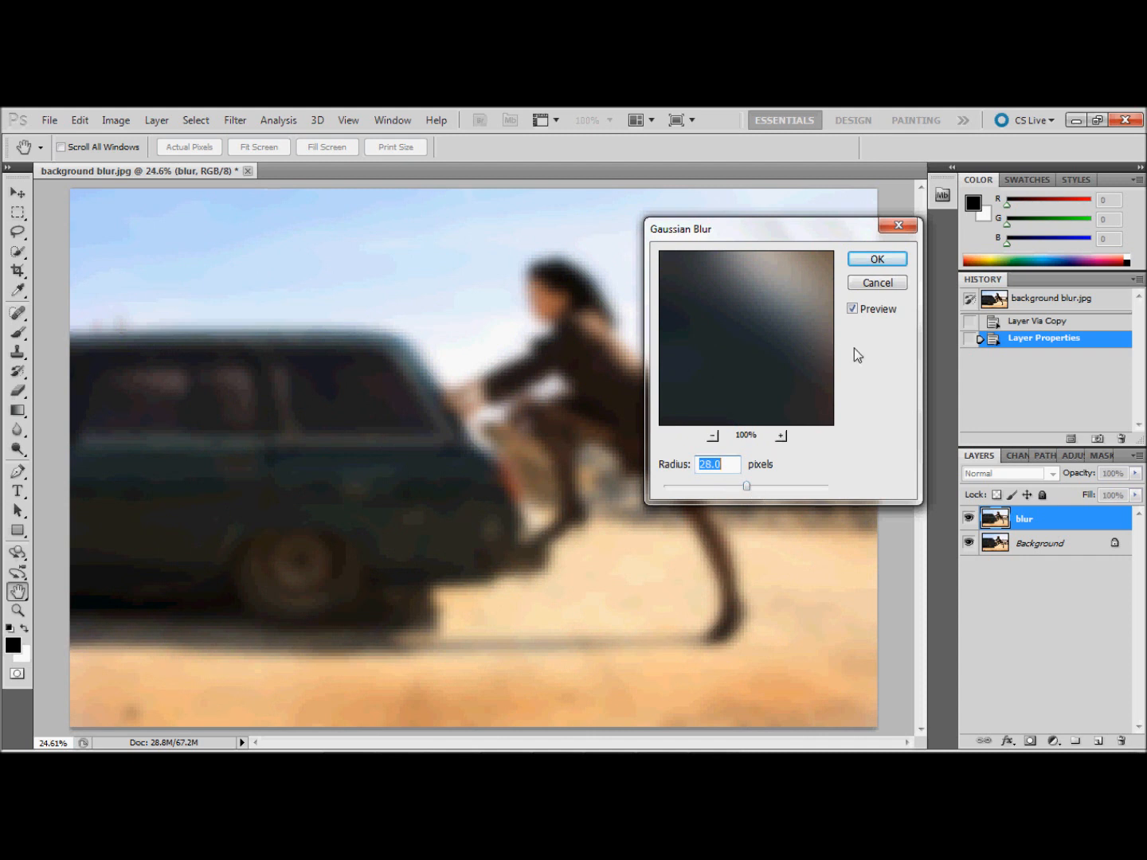
mouse_move(871, 353)
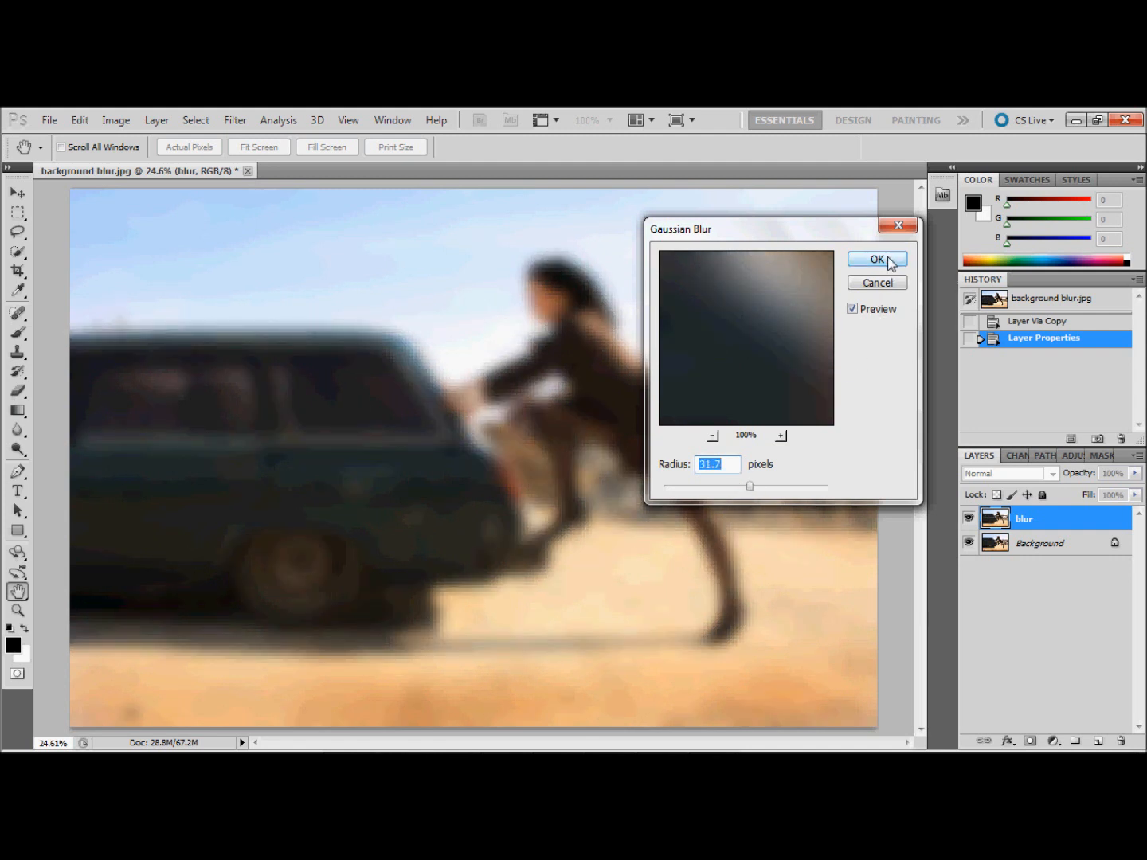
Confirm the 42-pixel Gaussian Blur on the blur layer.
click(876, 259)
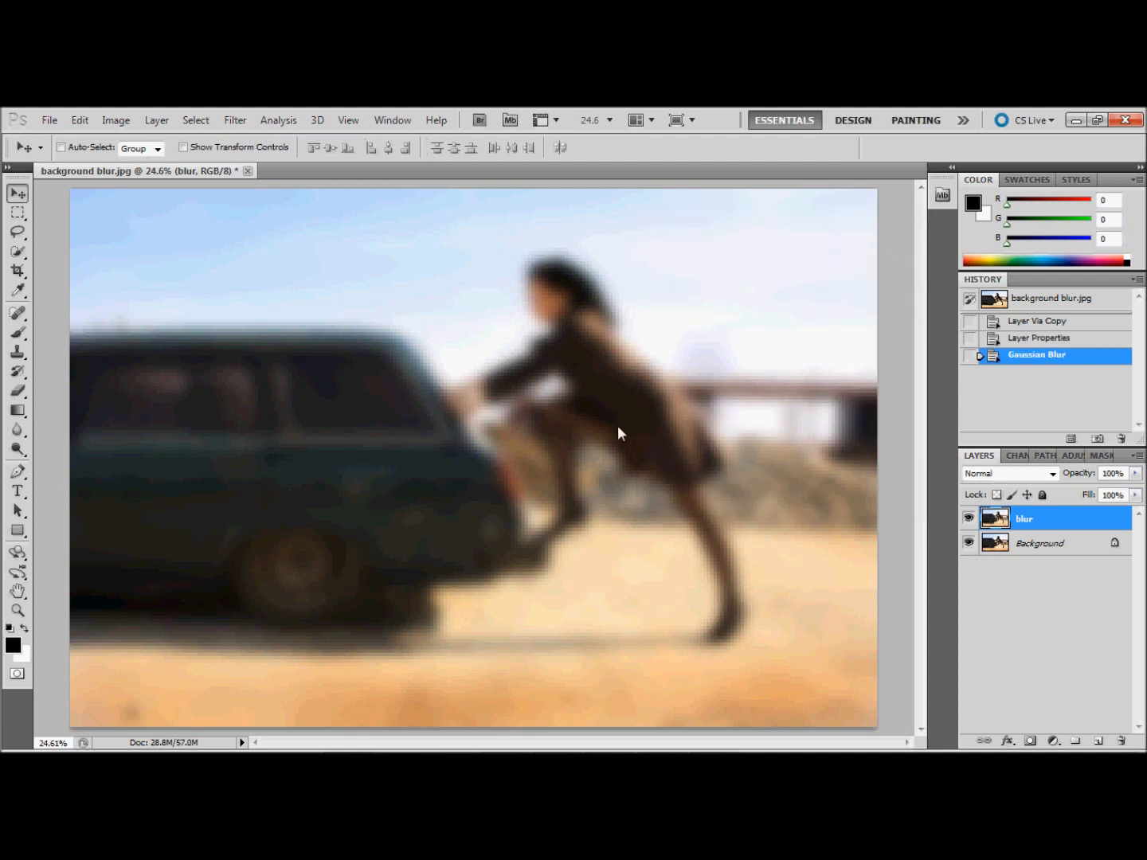
mouse_move(1057, 524)
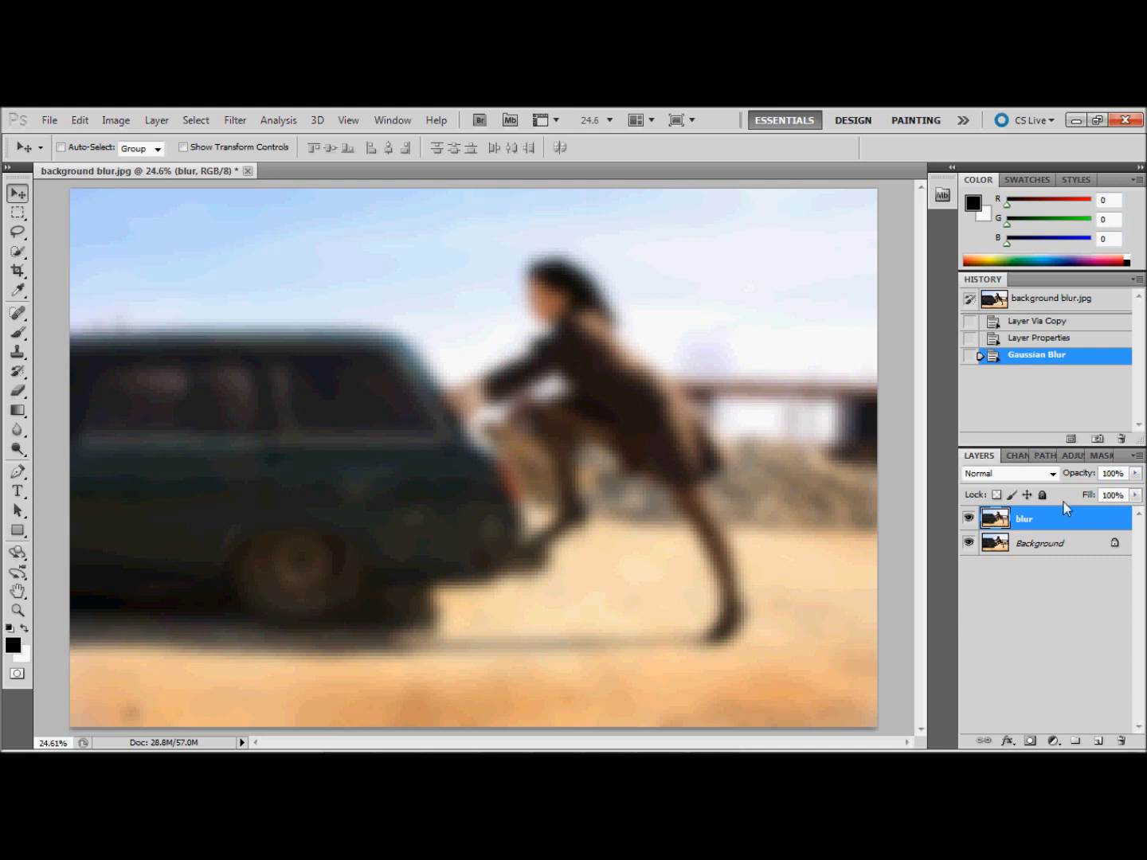
mouse_move(1059, 530)
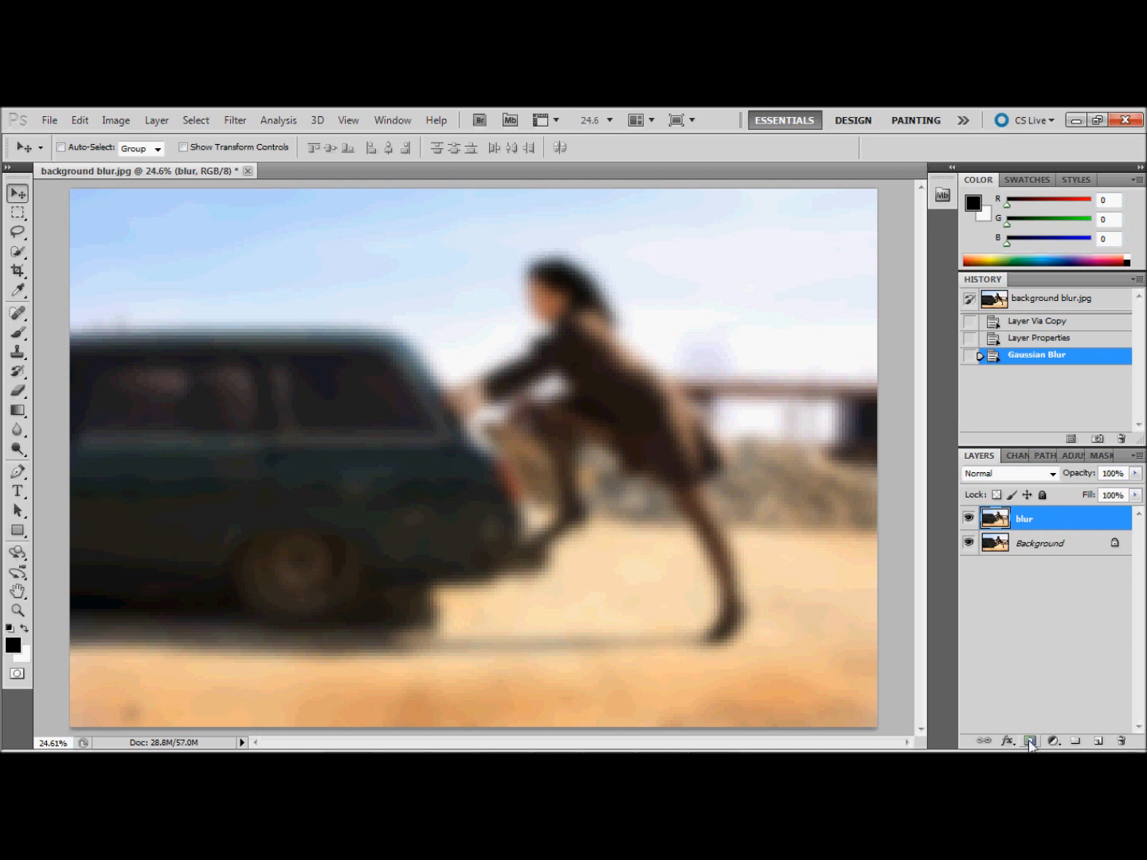
Add a white layer mask to the blur layer and select the Brush tool.
click(1030, 740)
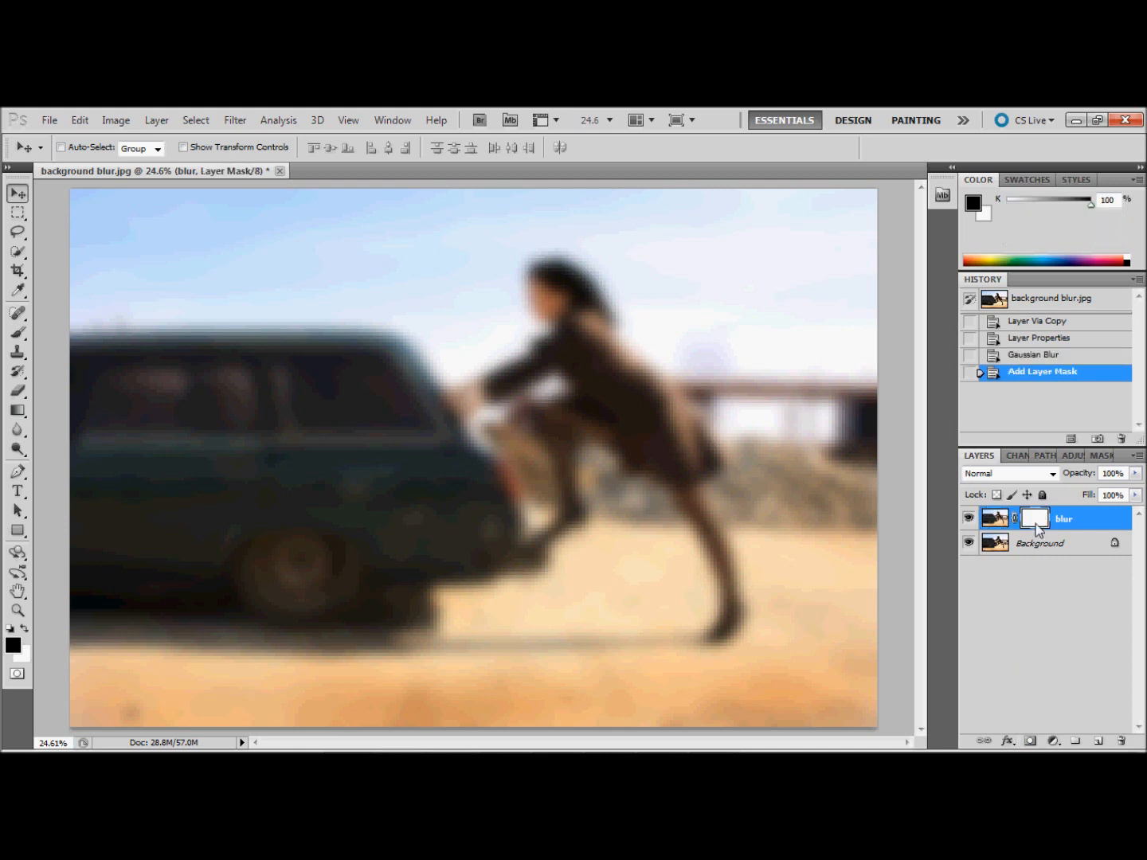
mouse_move(1036, 518)
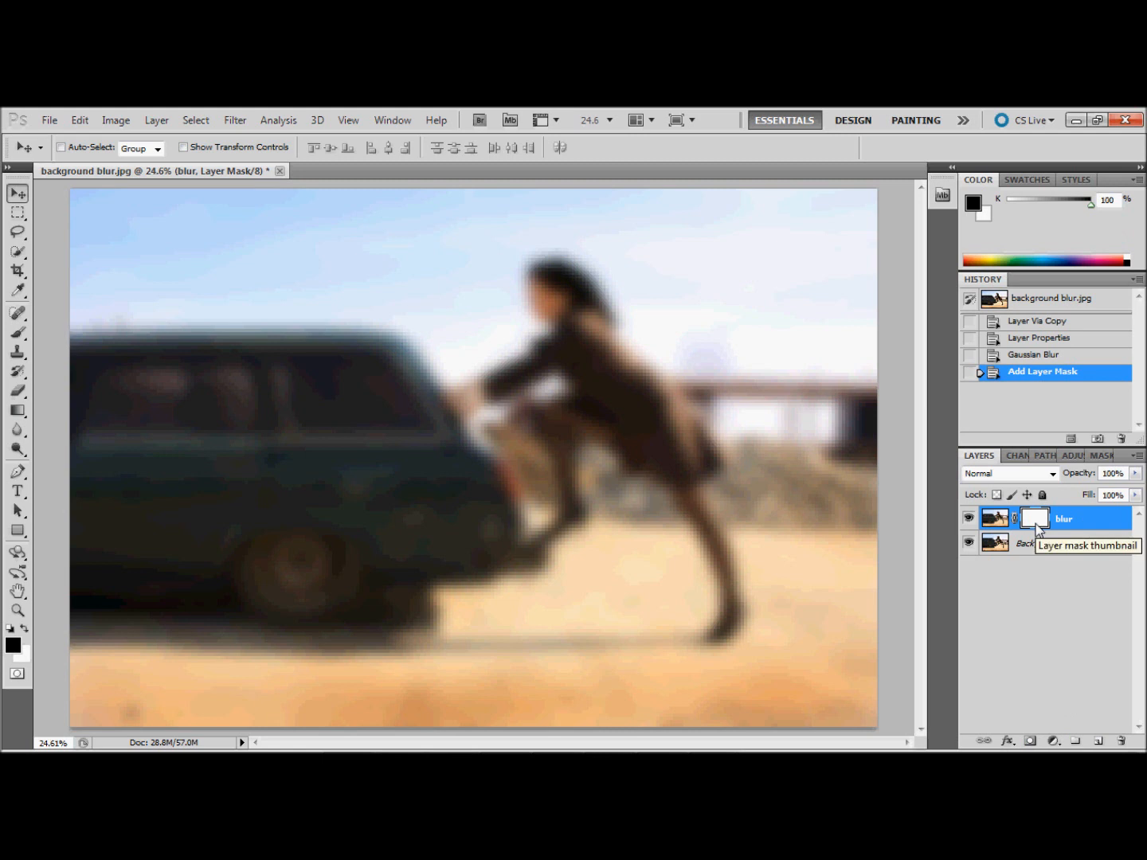
mouse_move(99, 455)
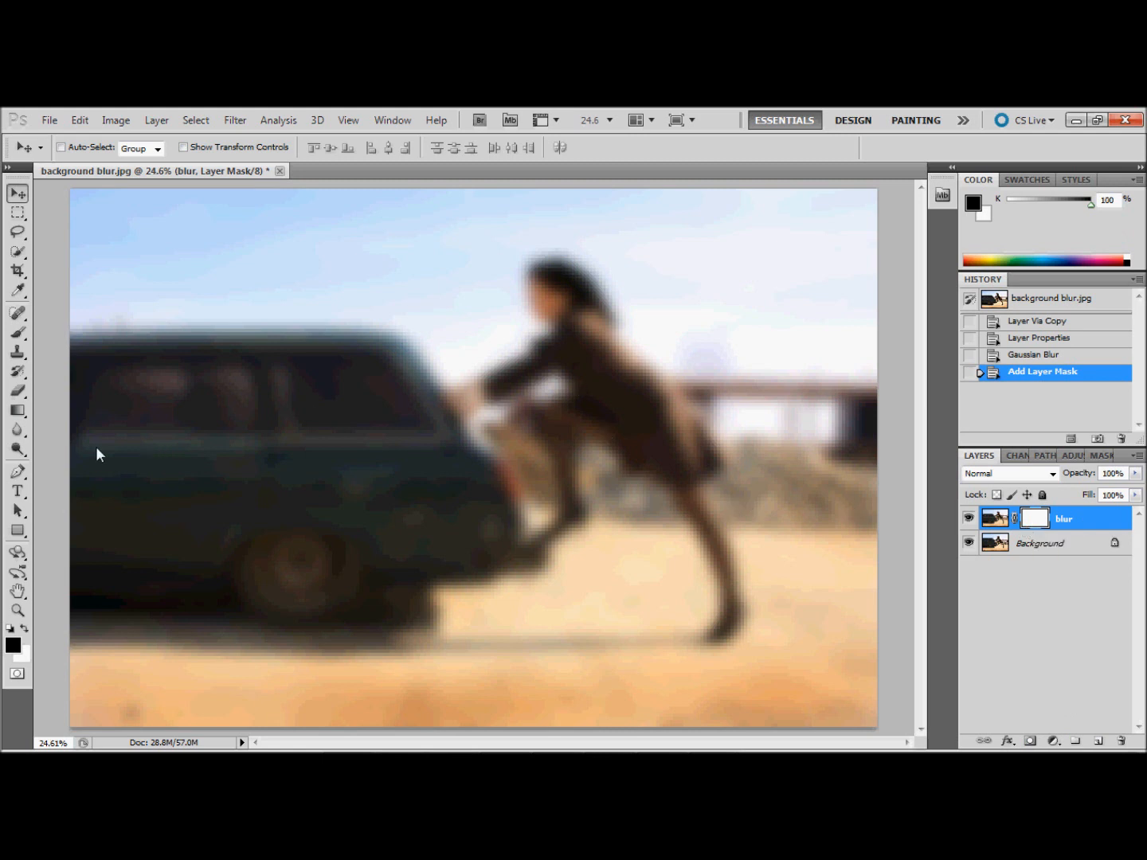
click(17, 332)
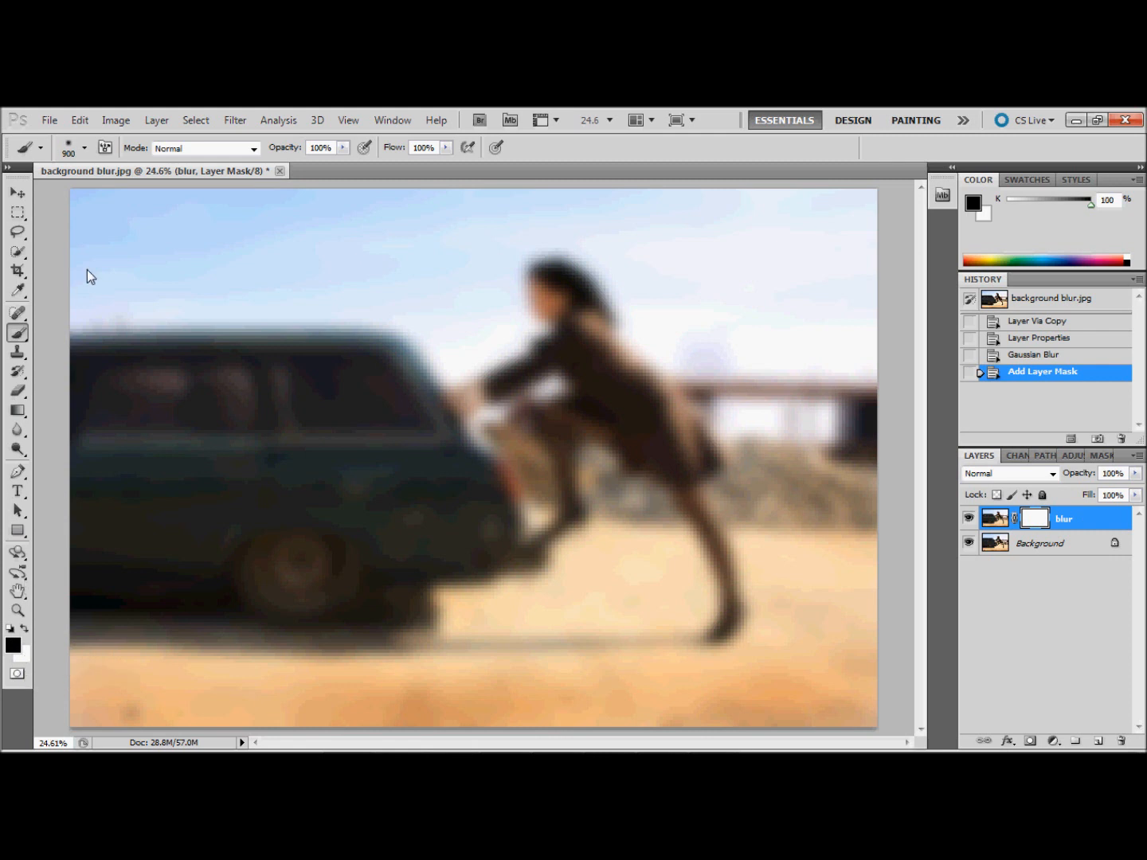
mouse_move(189, 439)
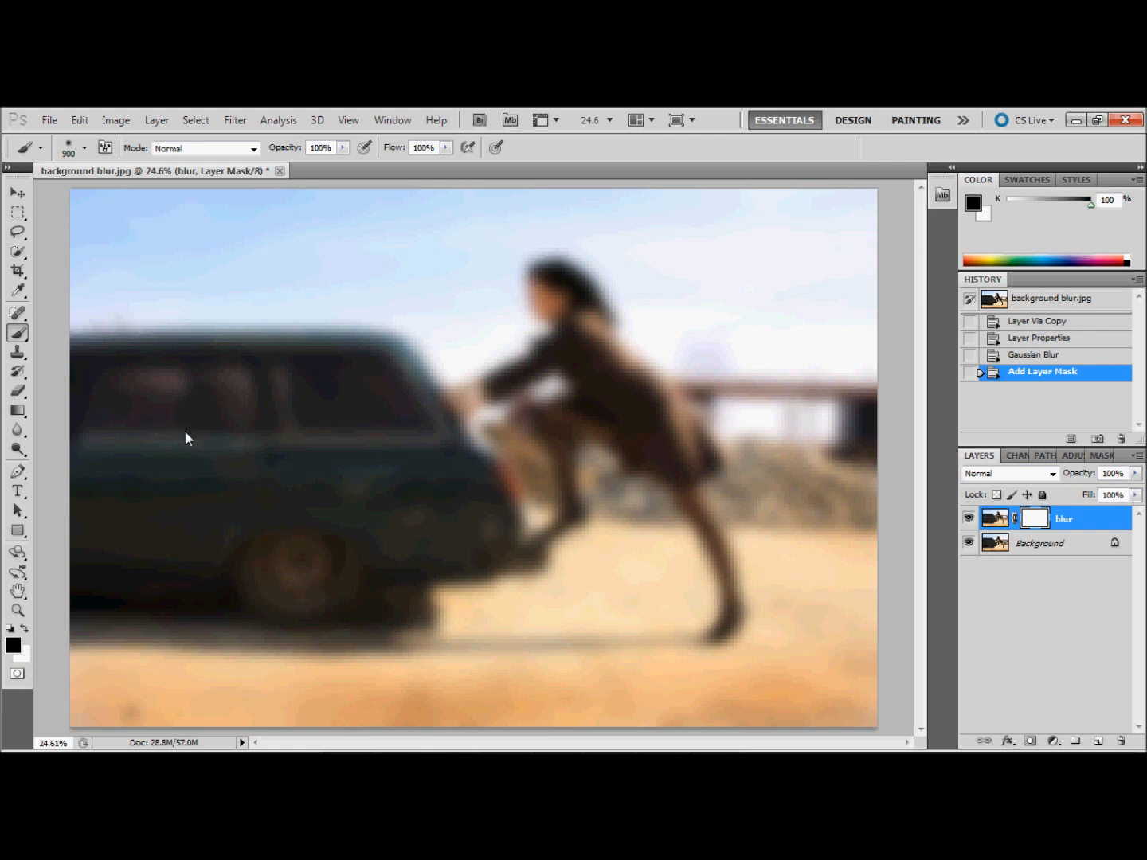
mouse_move(179, 429)
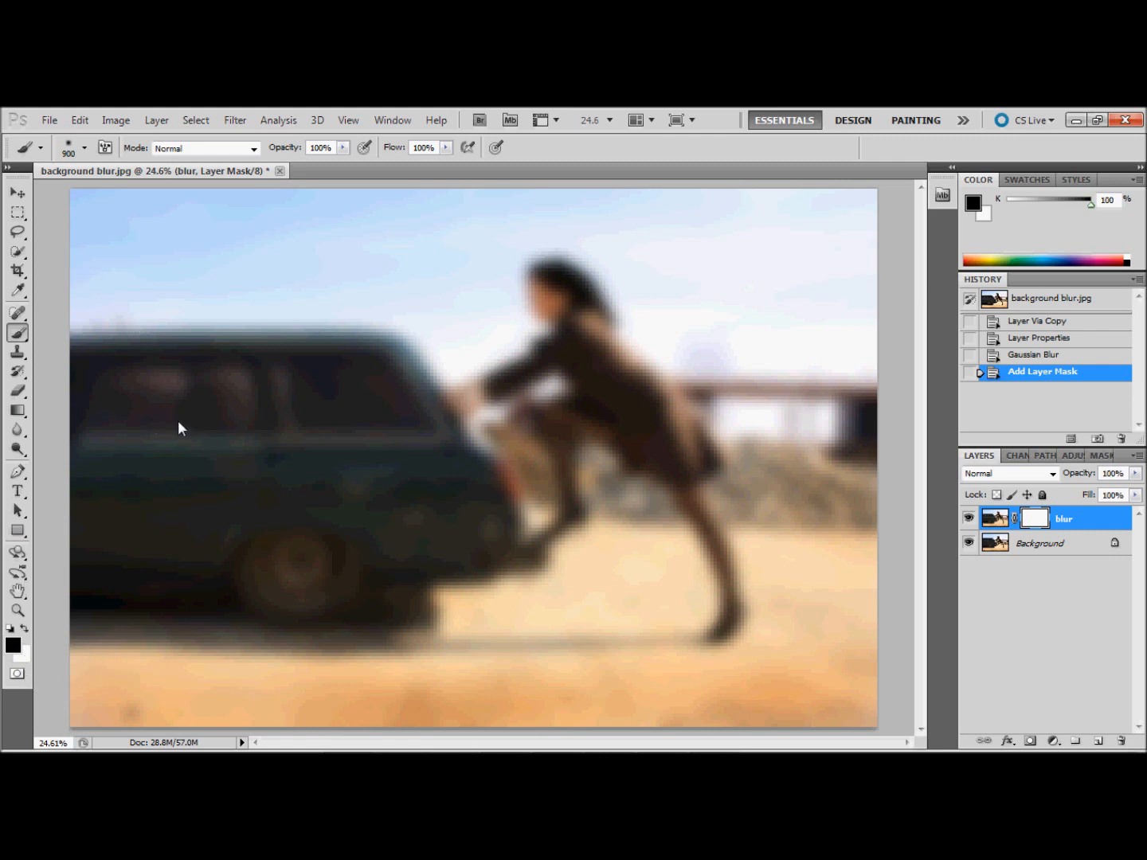
click(84, 147)
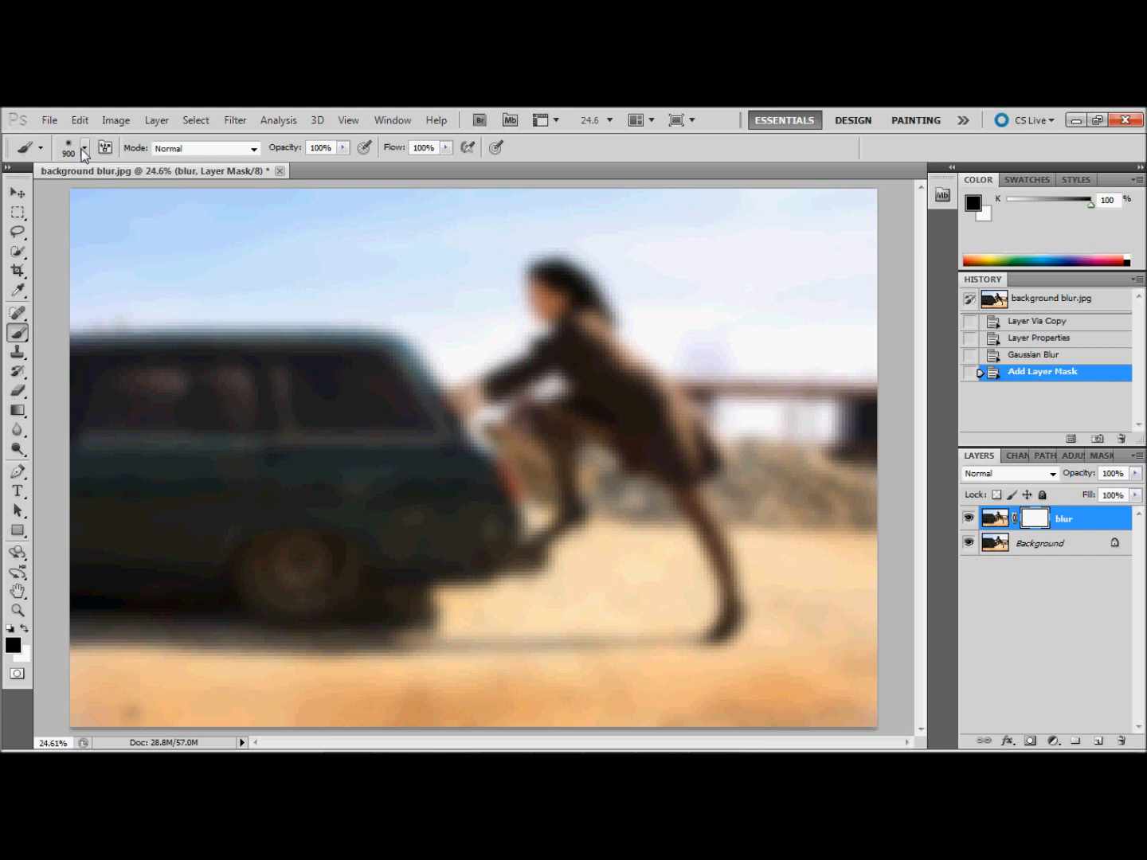
Set the soft brush to 319 px size with 0% hardness.
click(84, 147)
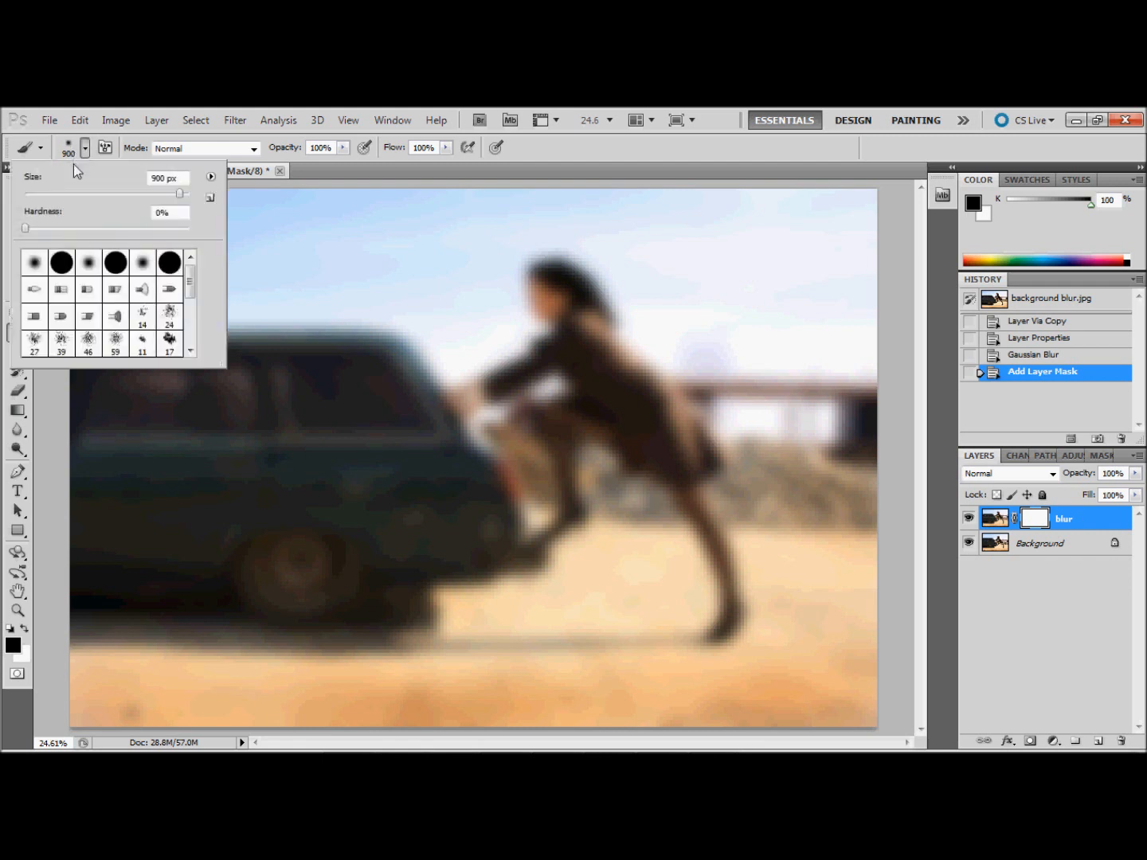
mouse_move(27, 234)
text(319)
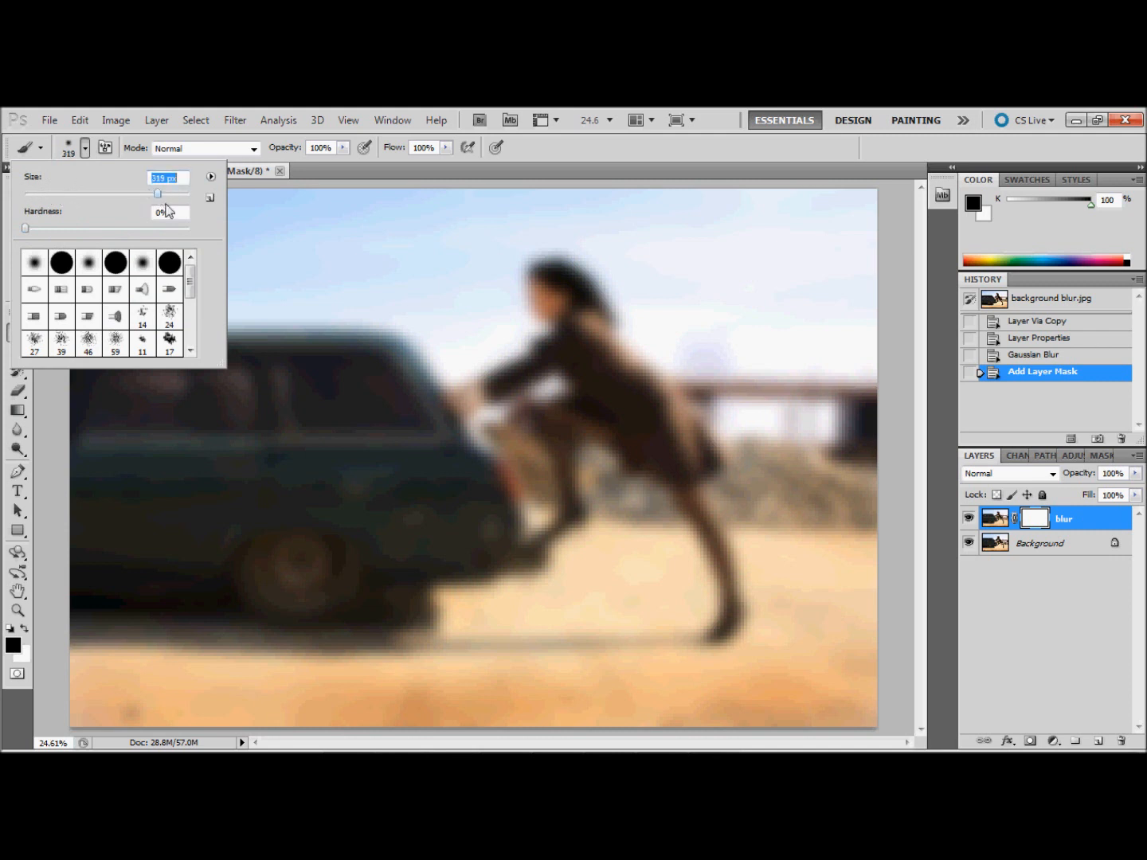
click(271, 407)
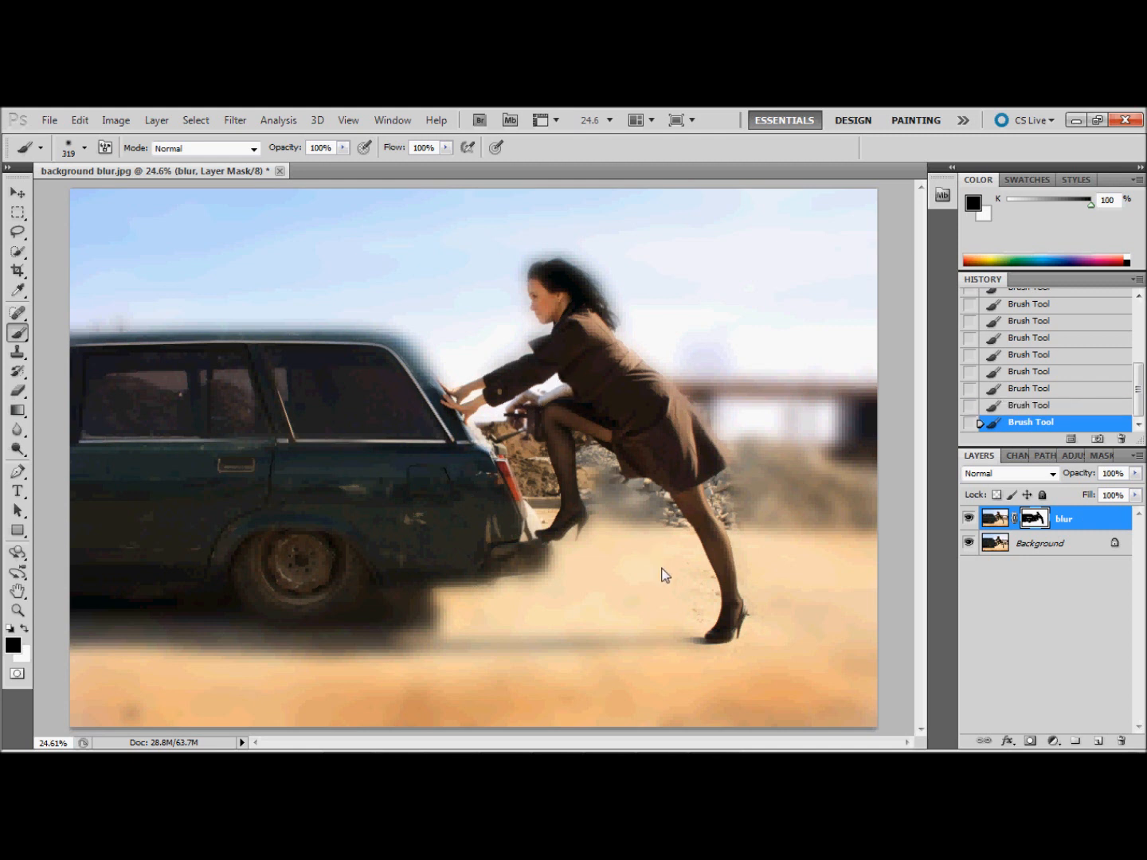
mouse_move(542, 607)
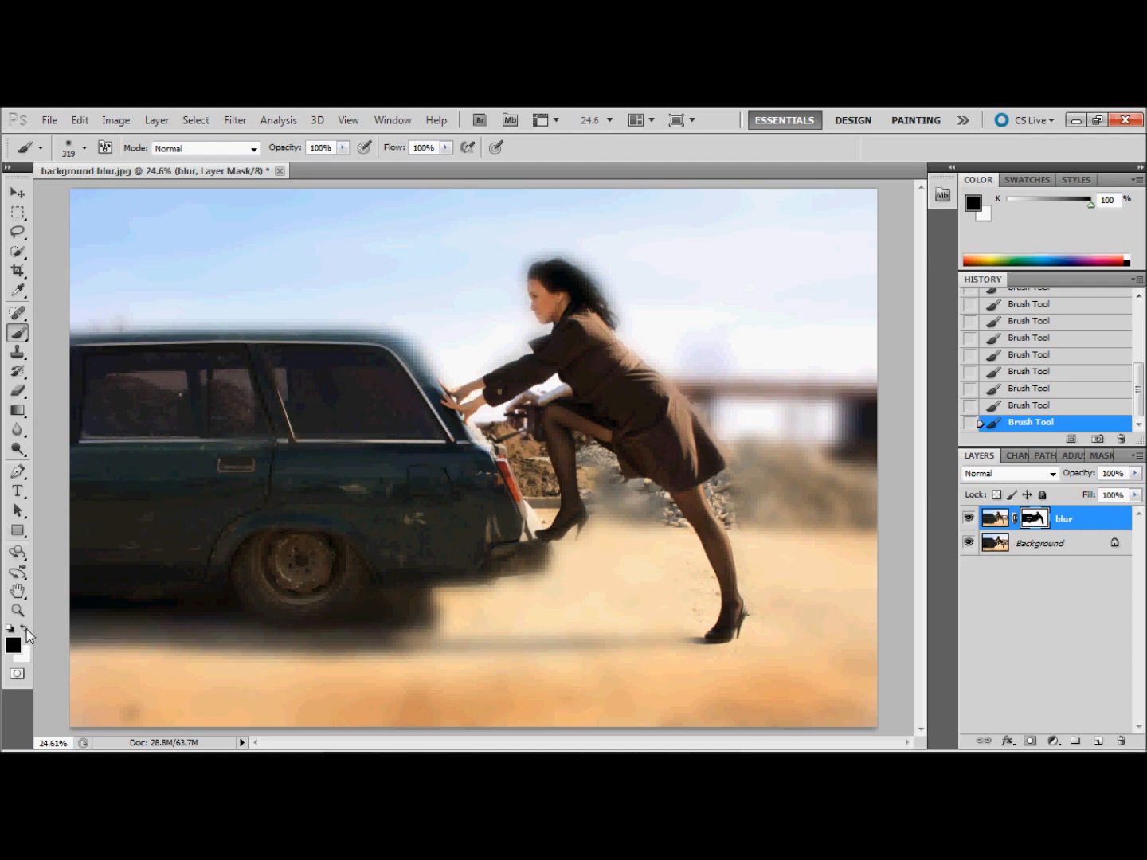
mouse_move(14, 644)
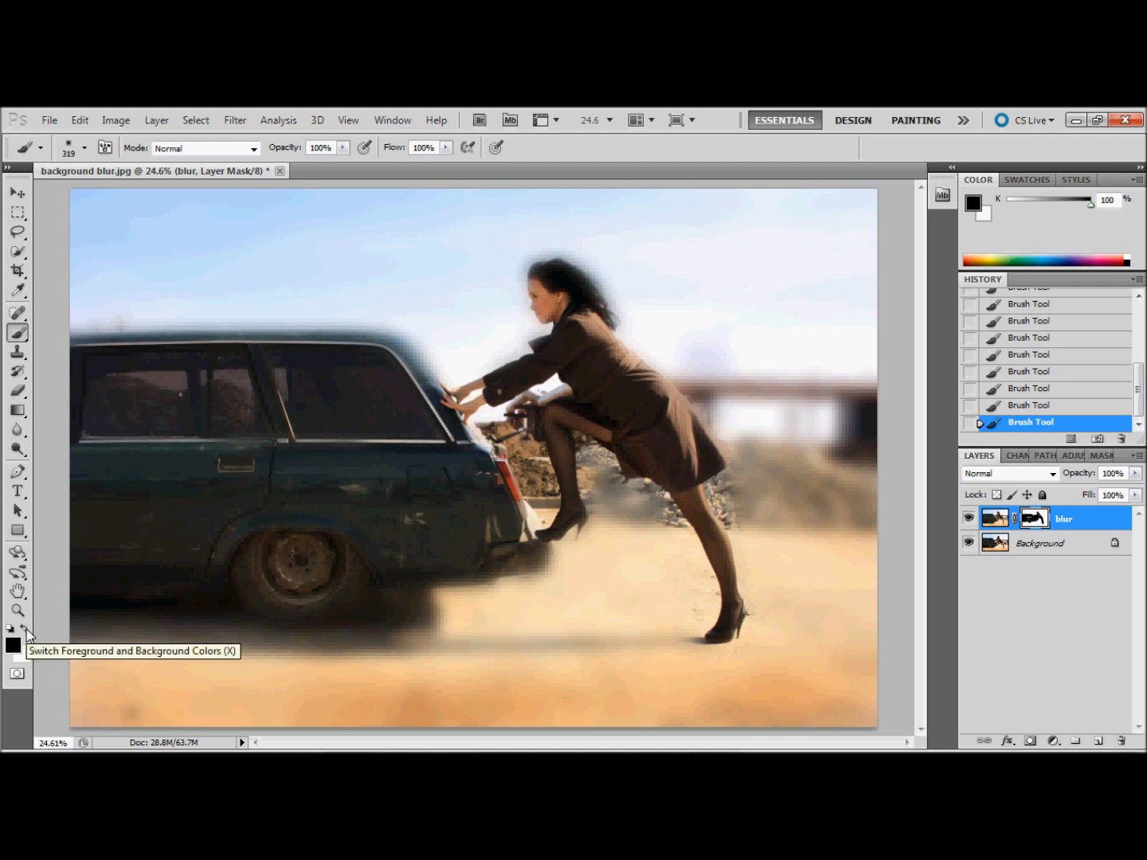
Switch to white and paint over the rubble near the car on the mask.
click(12, 644)
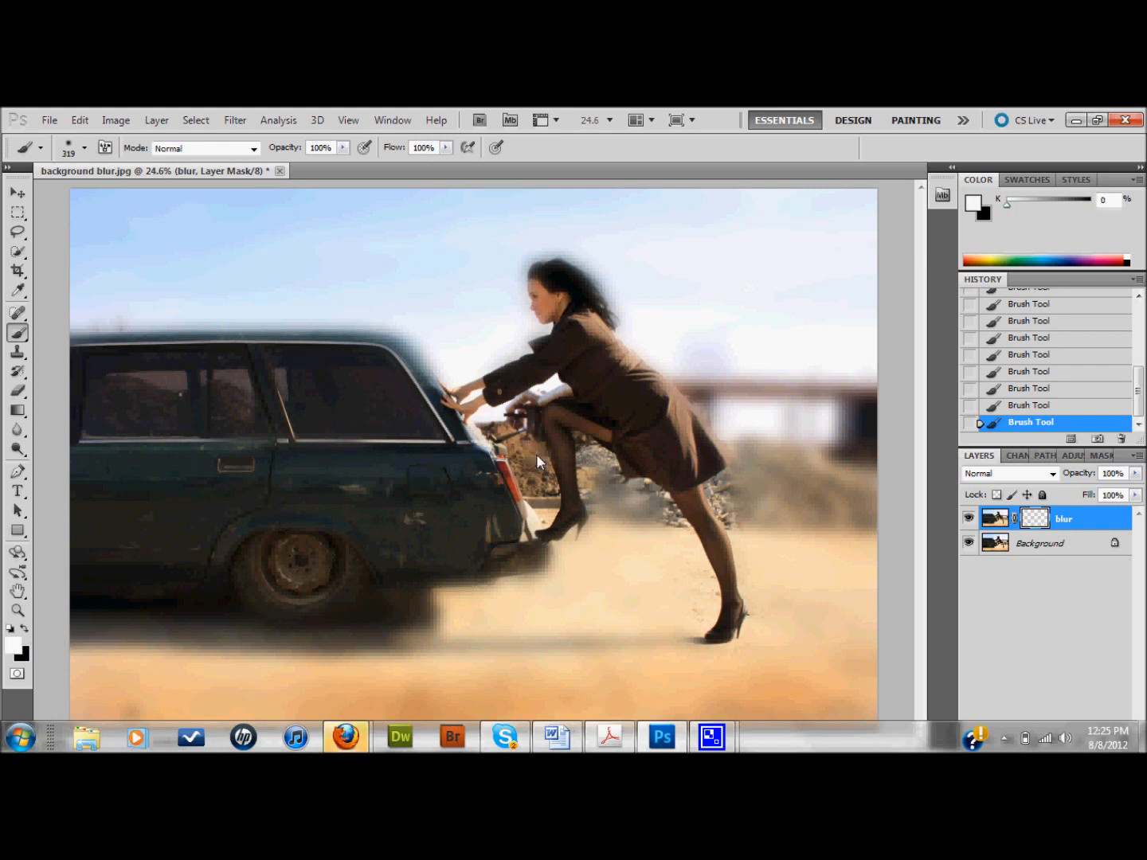
click(546, 486)
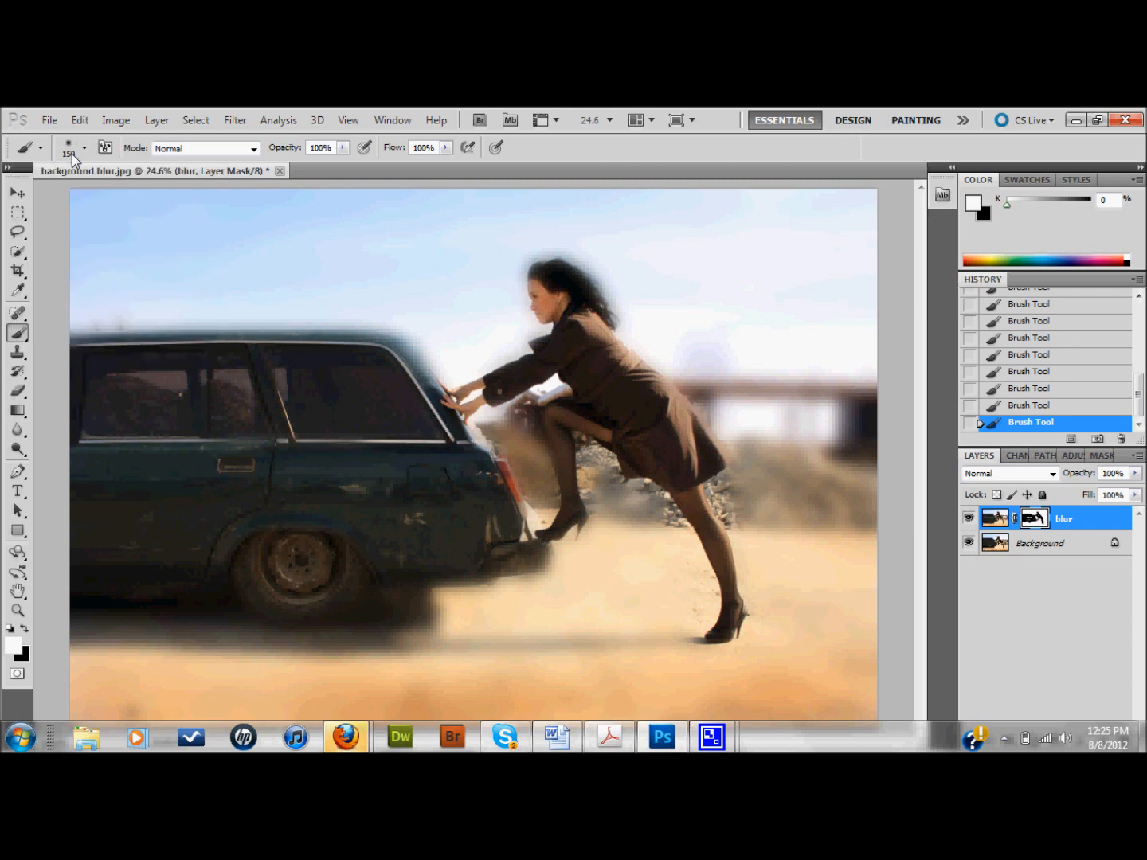
mouse_move(541, 408)
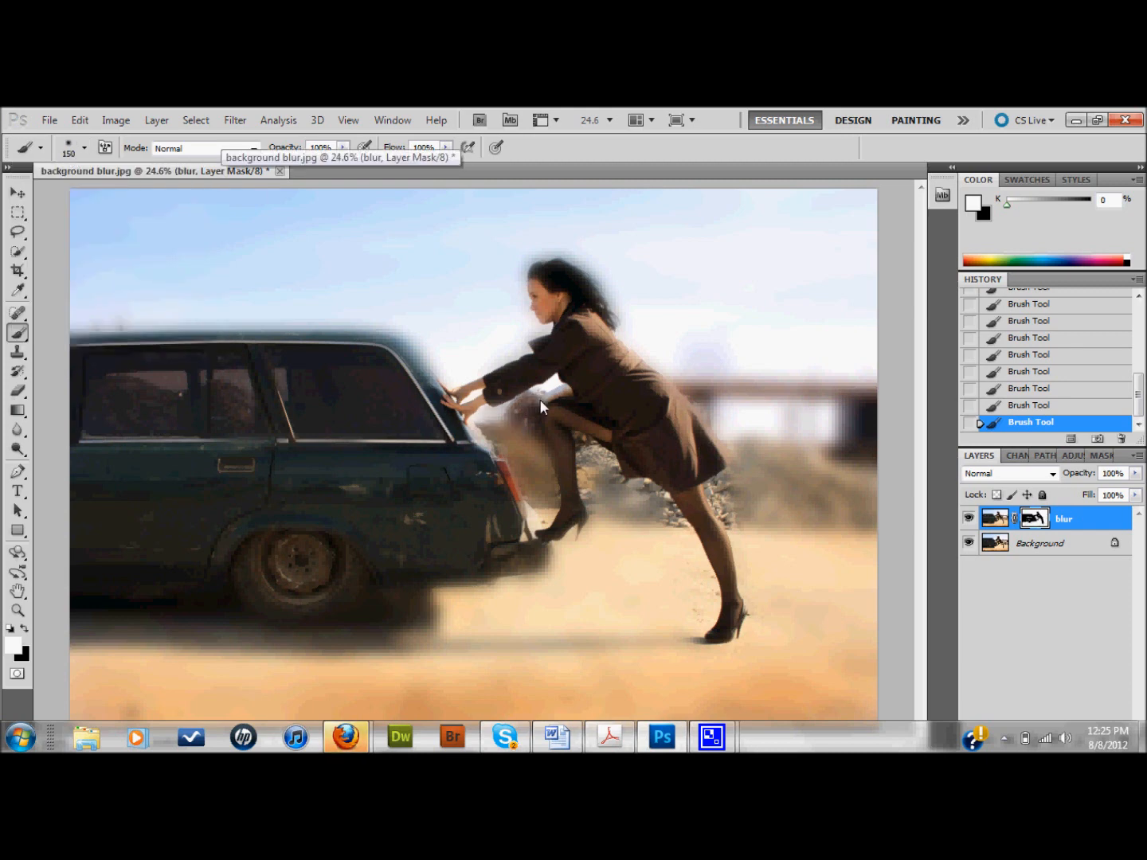
mouse_move(531, 449)
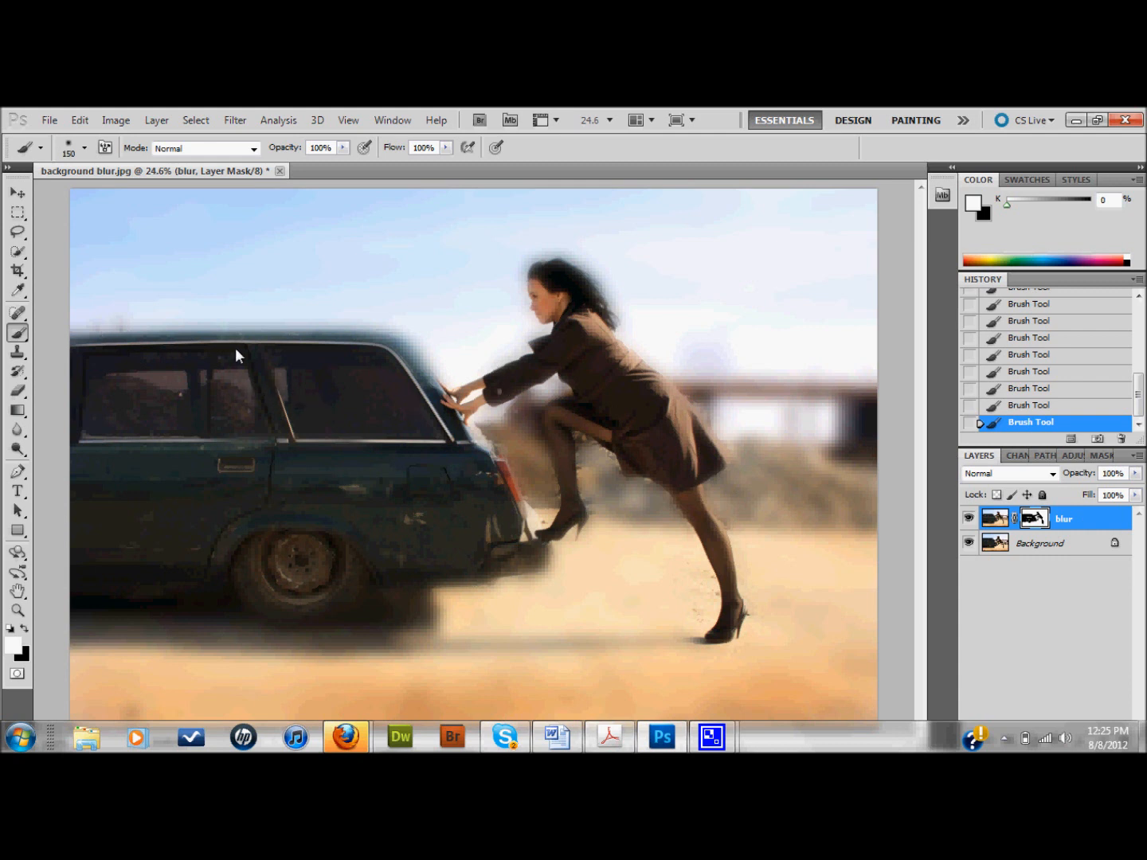
mouse_move(368, 475)
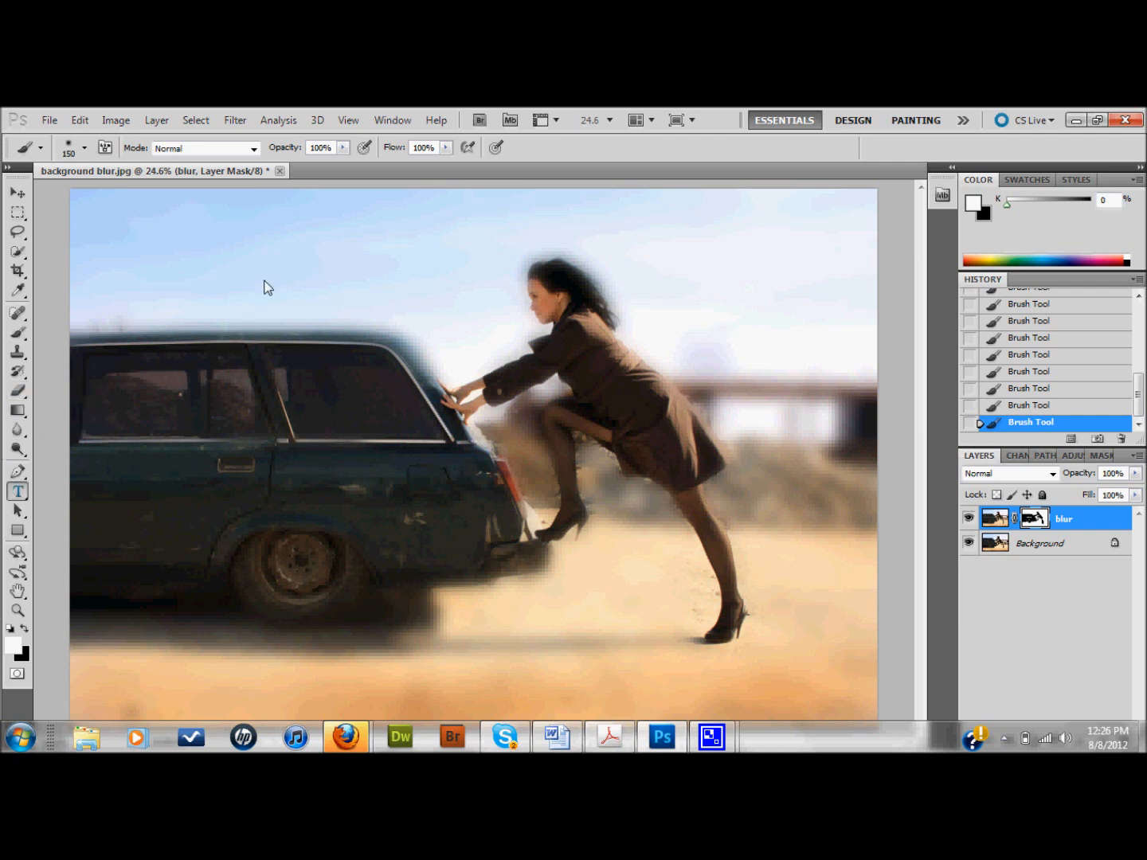
mouse_move(181, 218)
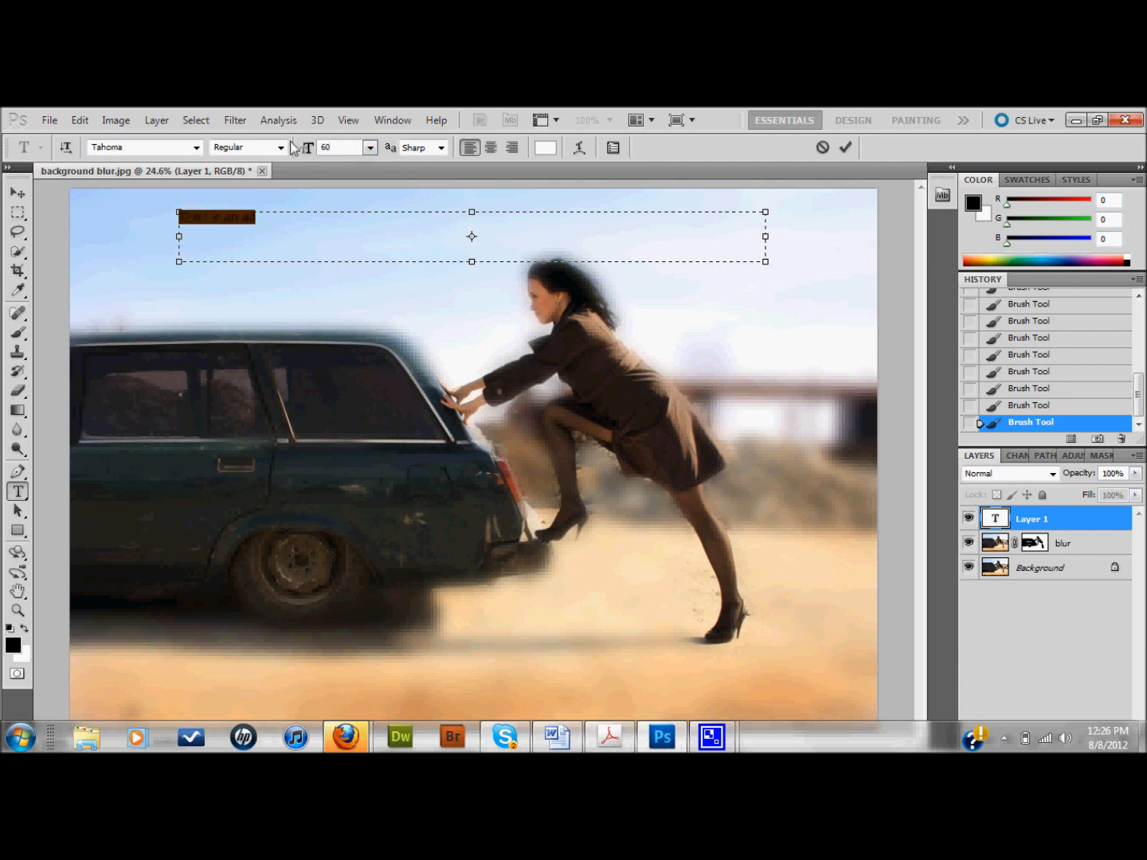
Select the 'Text for an ad' heading and make it bold in the type options.
triple_click(342, 147)
text(100)
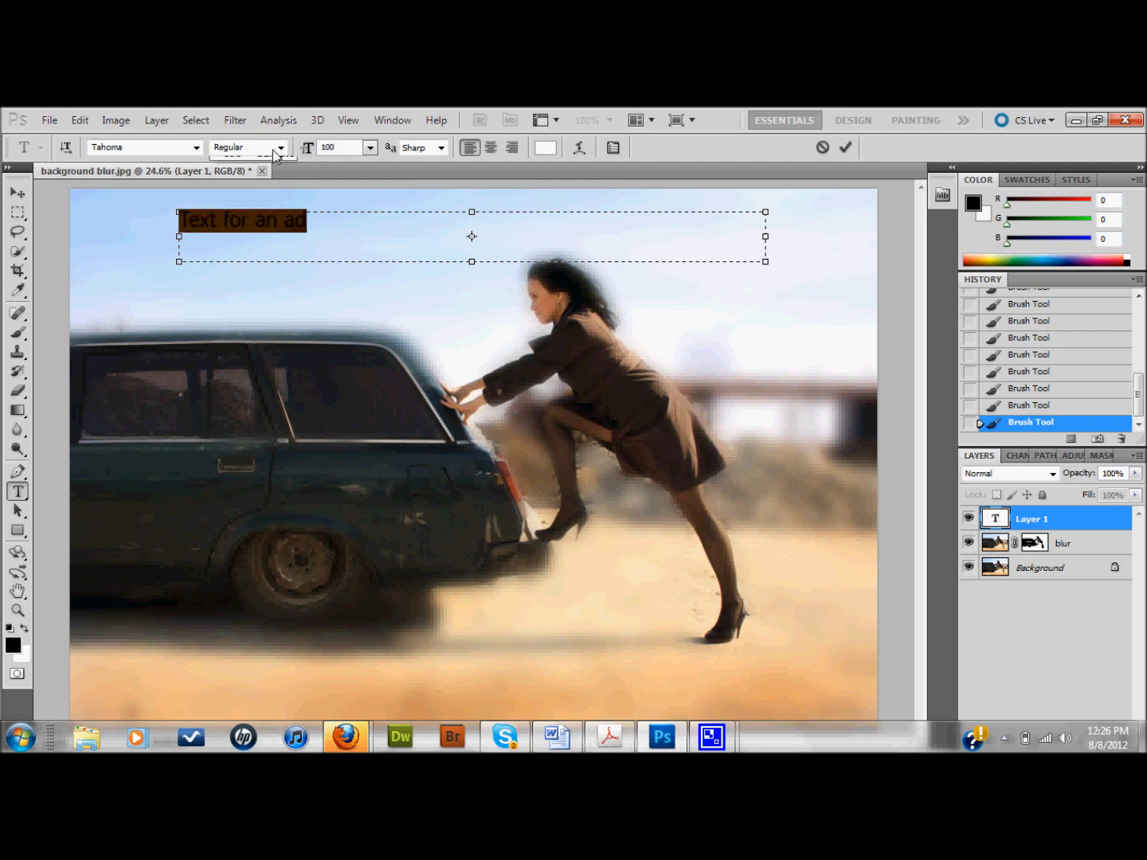
click(249, 147)
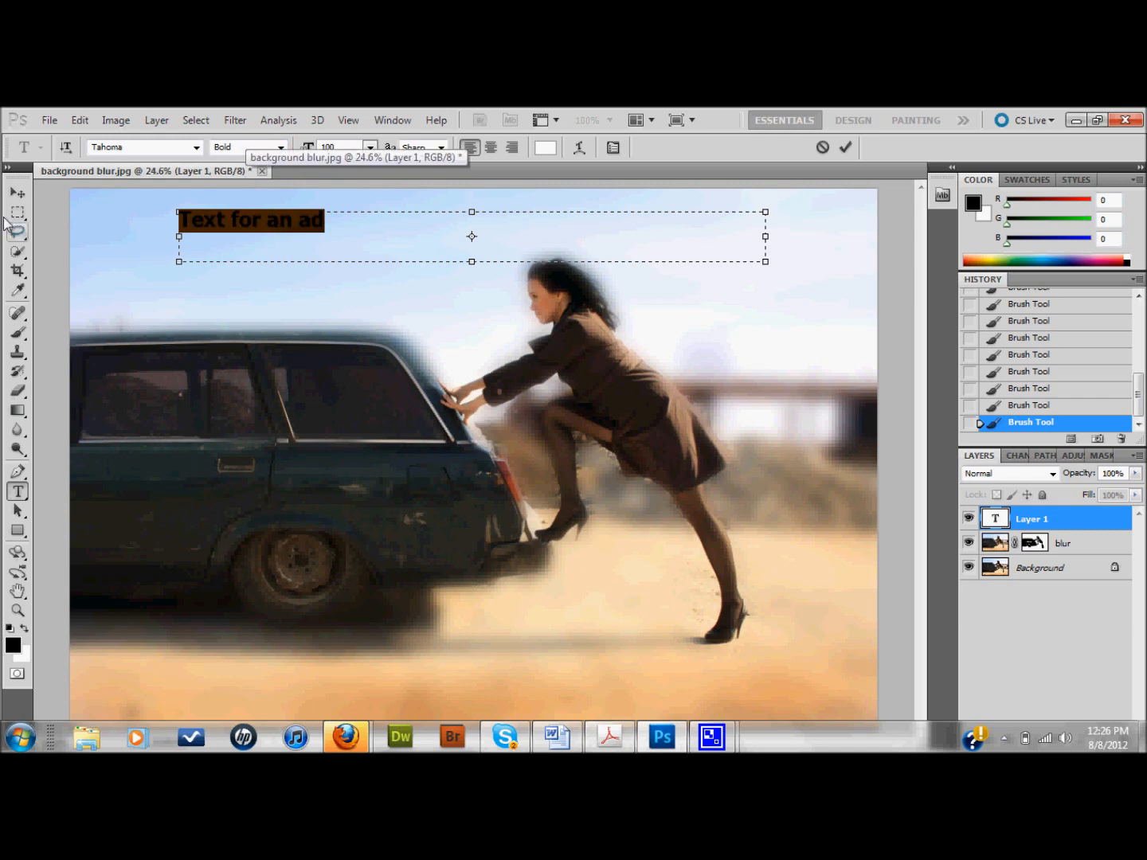
click(845, 148)
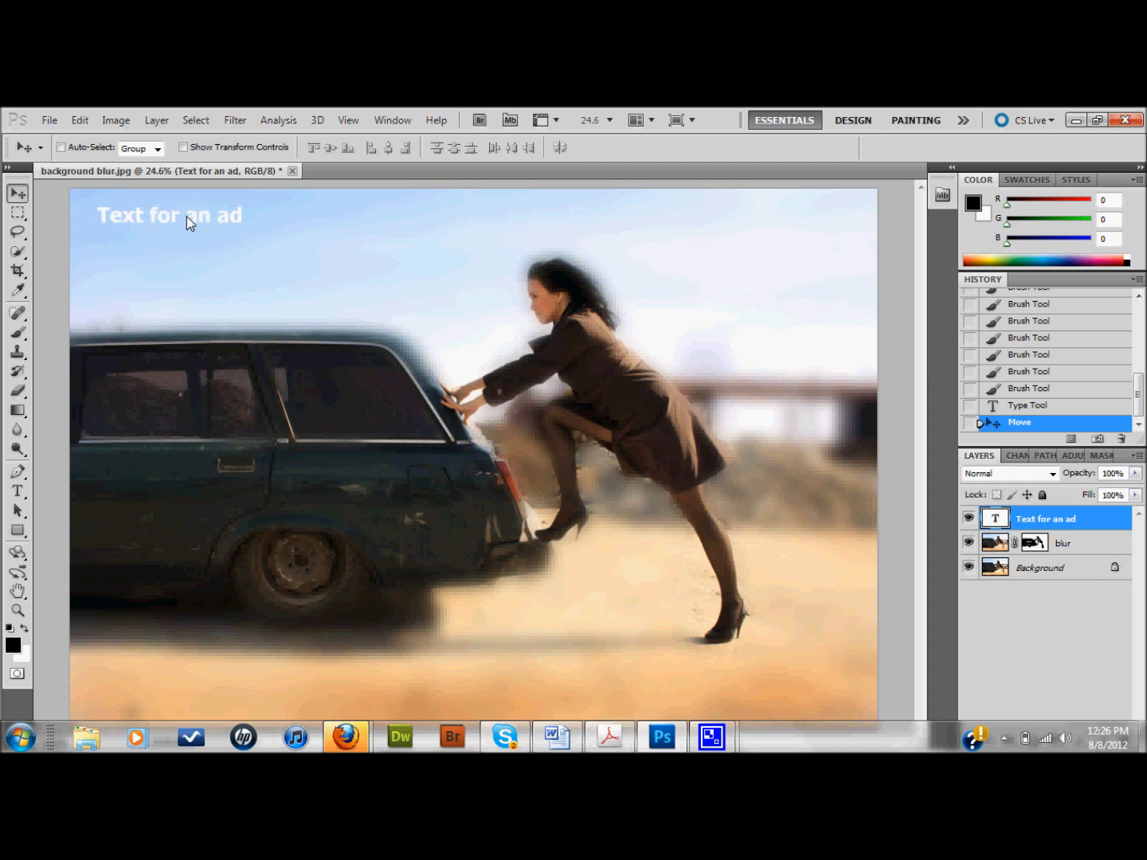
mouse_move(249, 389)
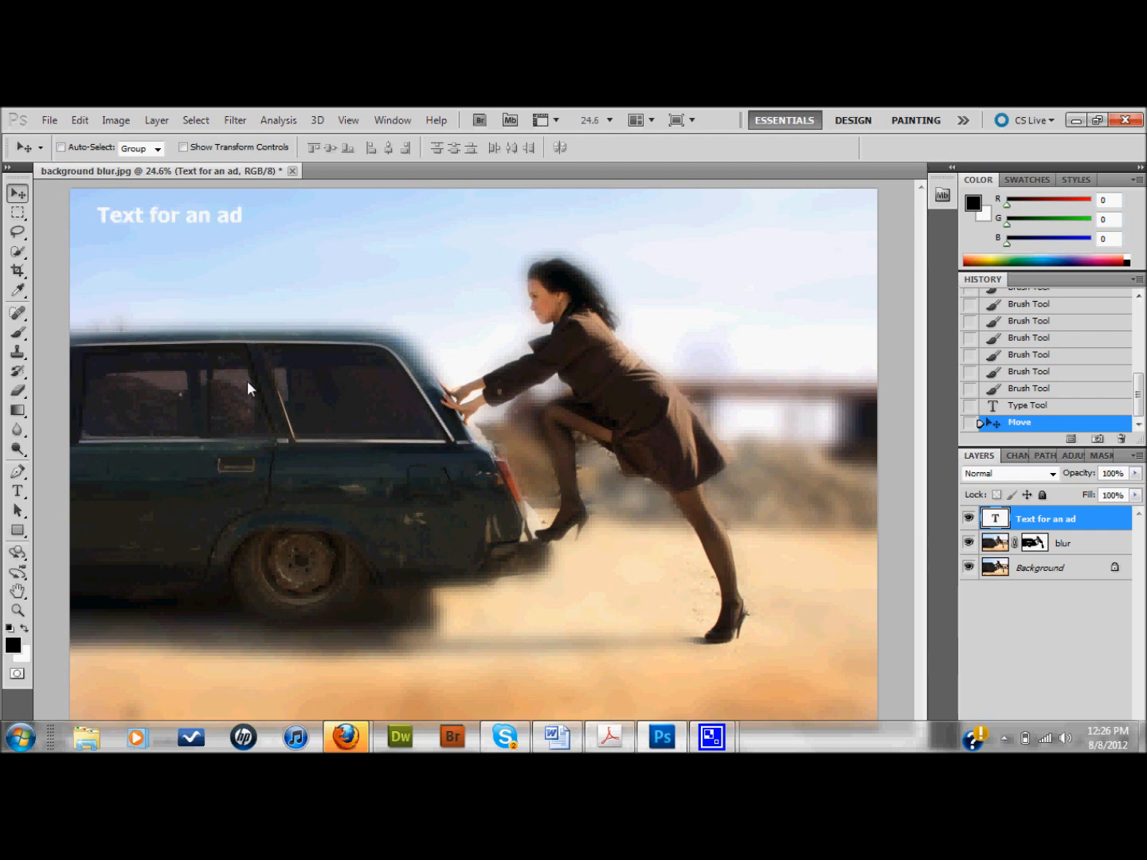
mouse_move(749, 407)
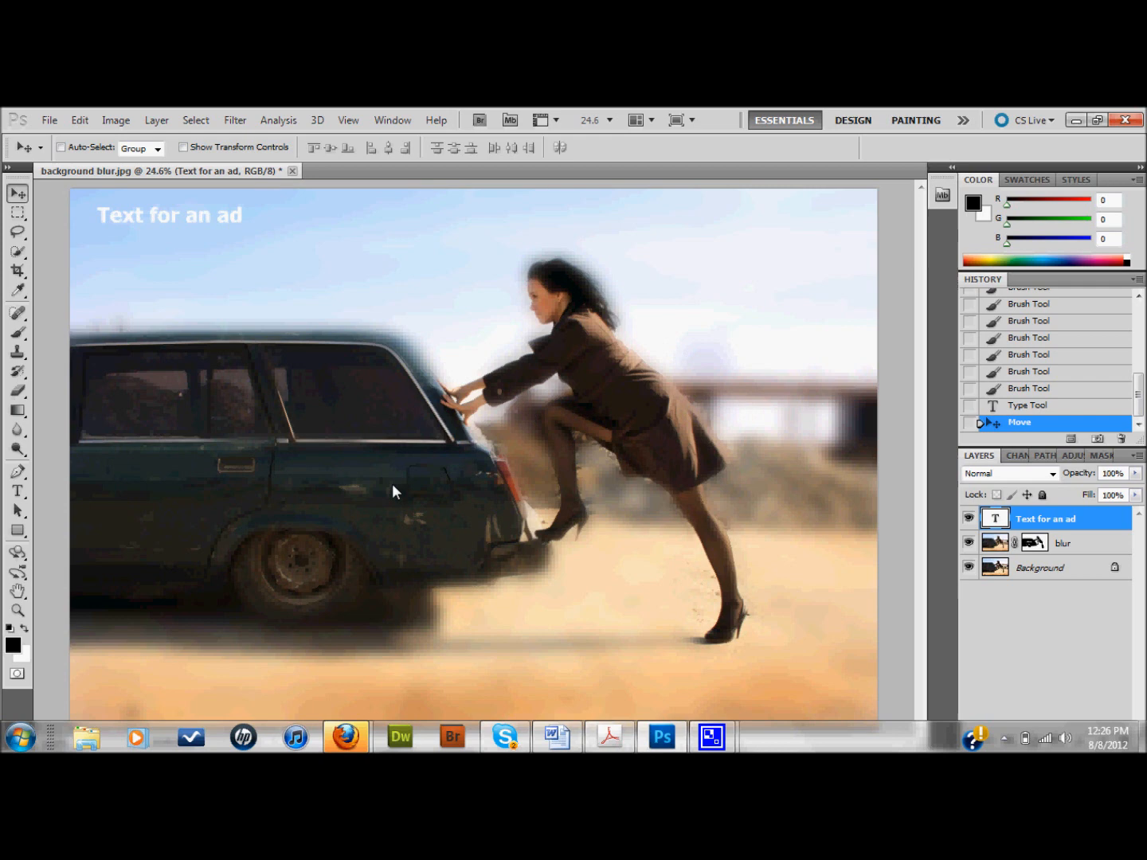
mouse_move(540, 463)
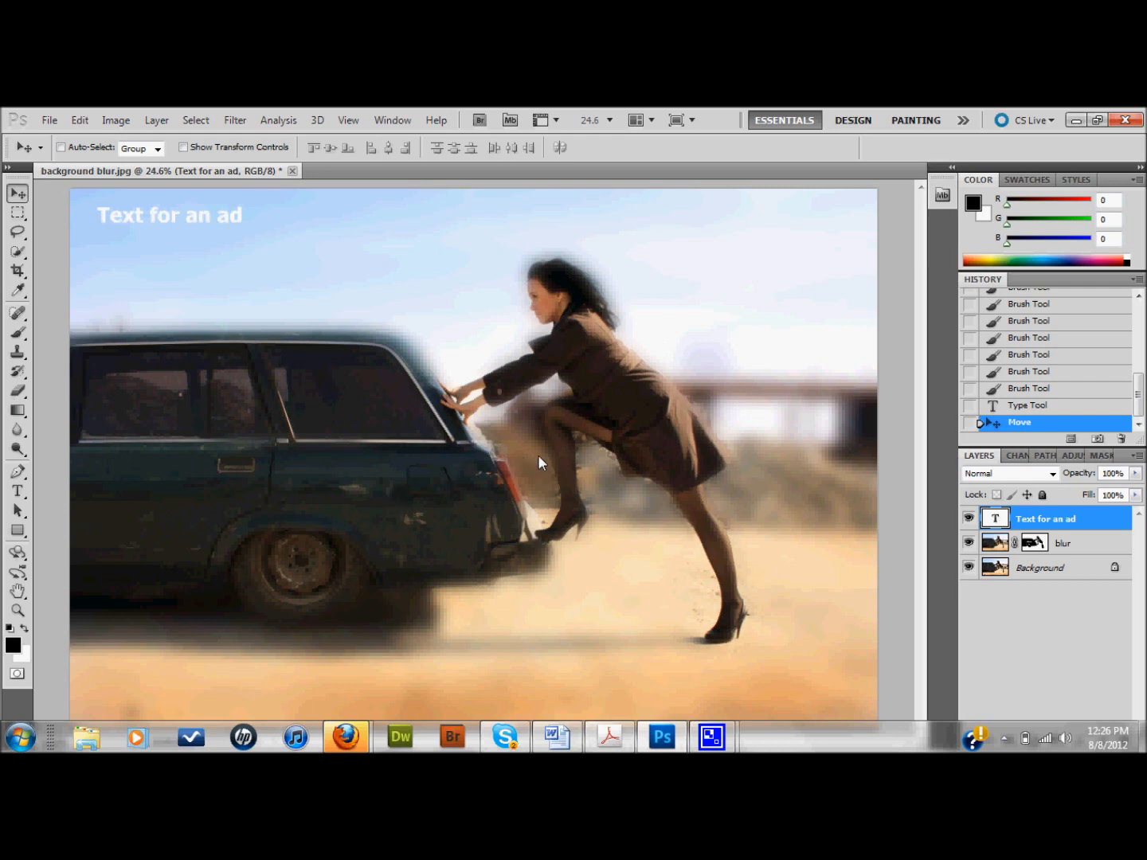
Select the blur layer in the Layers panel.
click(1063, 542)
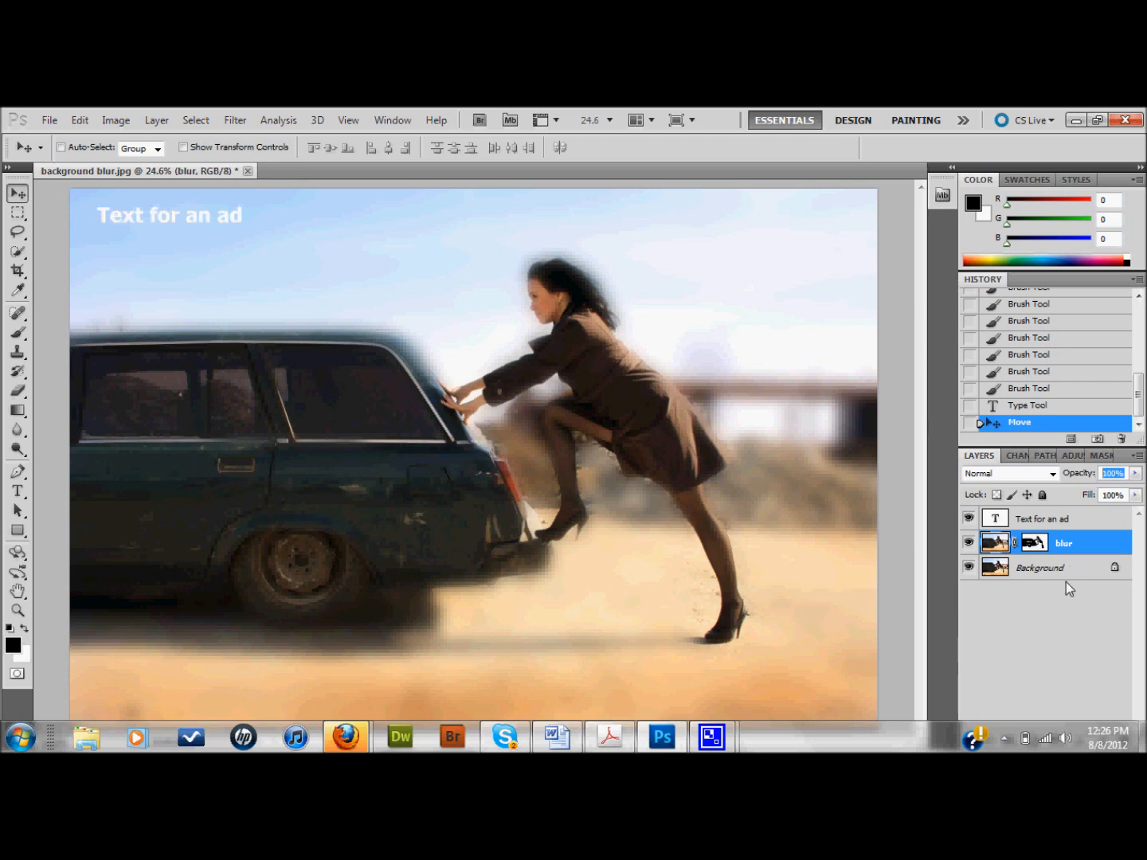
mouse_move(1075, 552)
text(50)
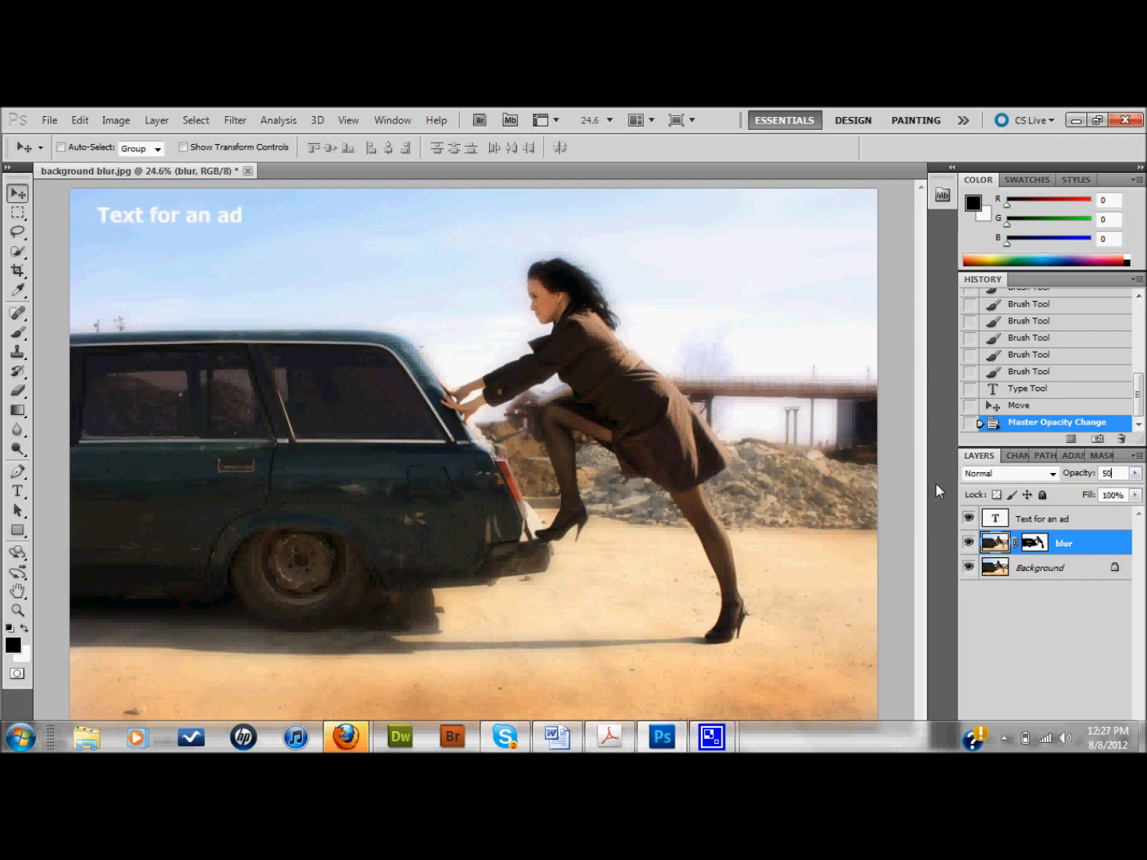
mouse_move(178, 265)
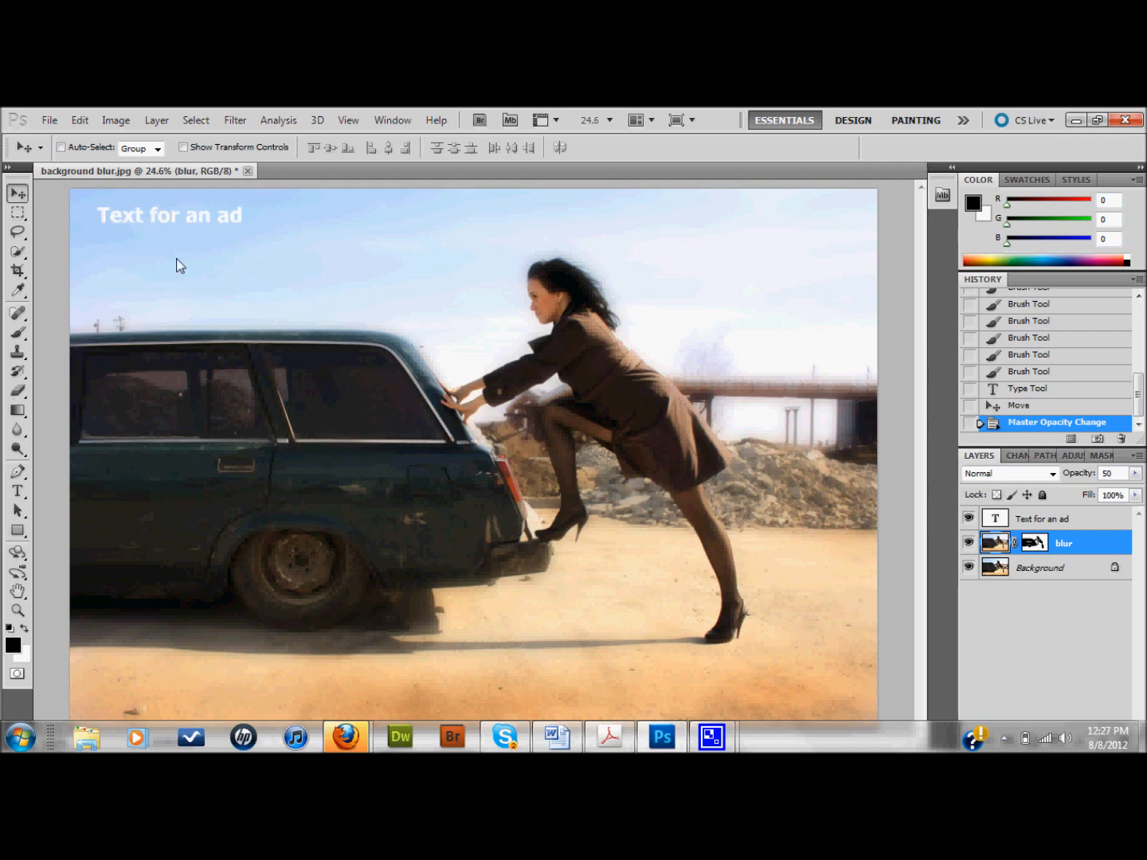
mouse_move(420, 404)
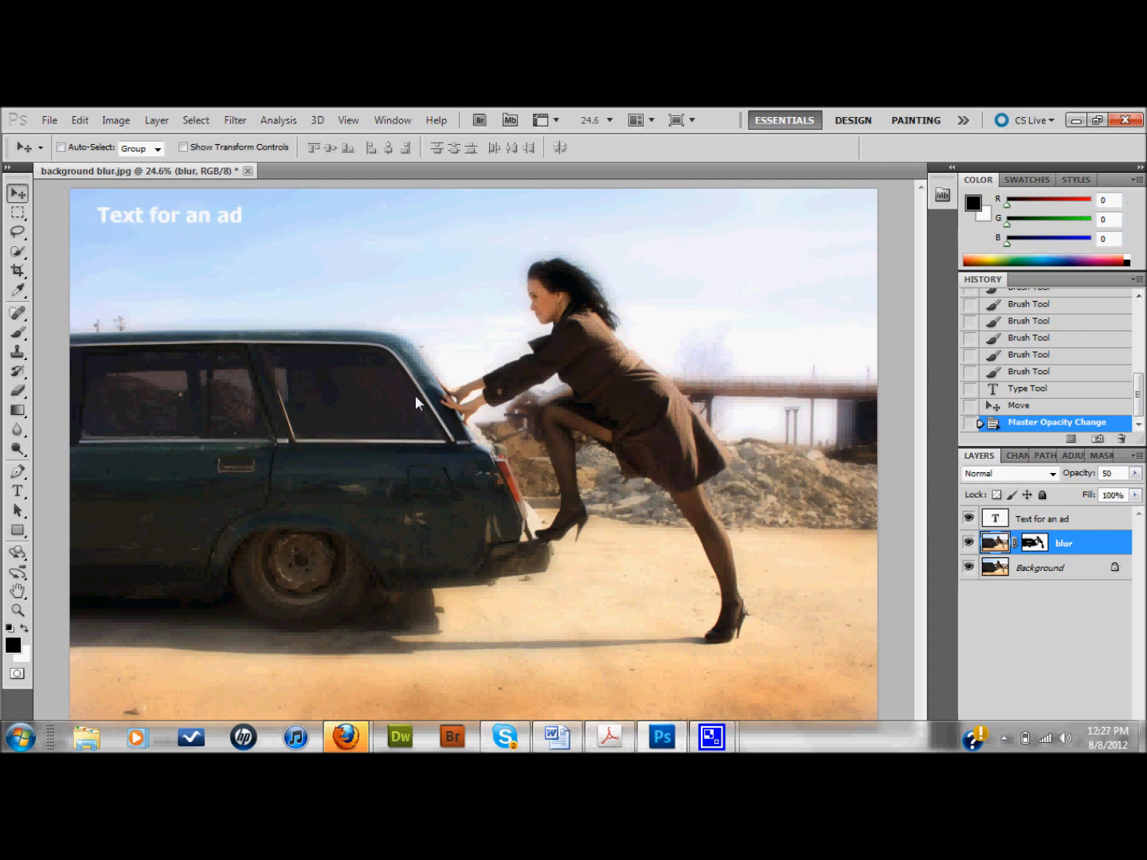
mouse_move(470, 456)
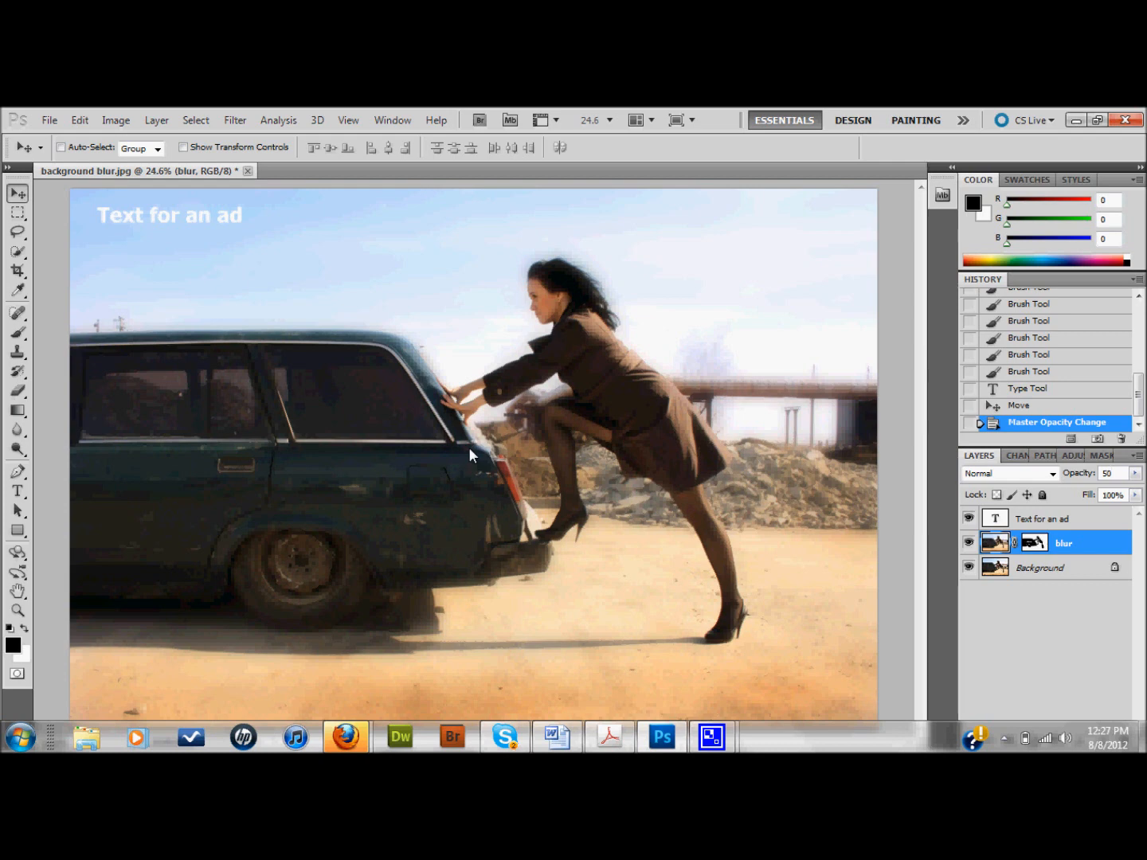